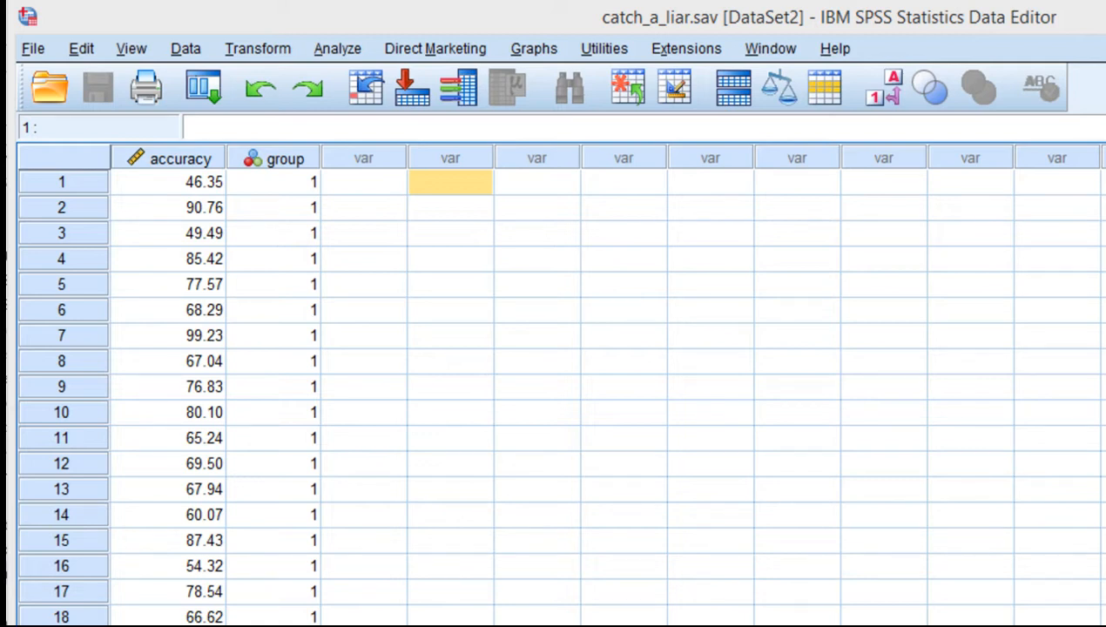
mouse_move(416, 219)
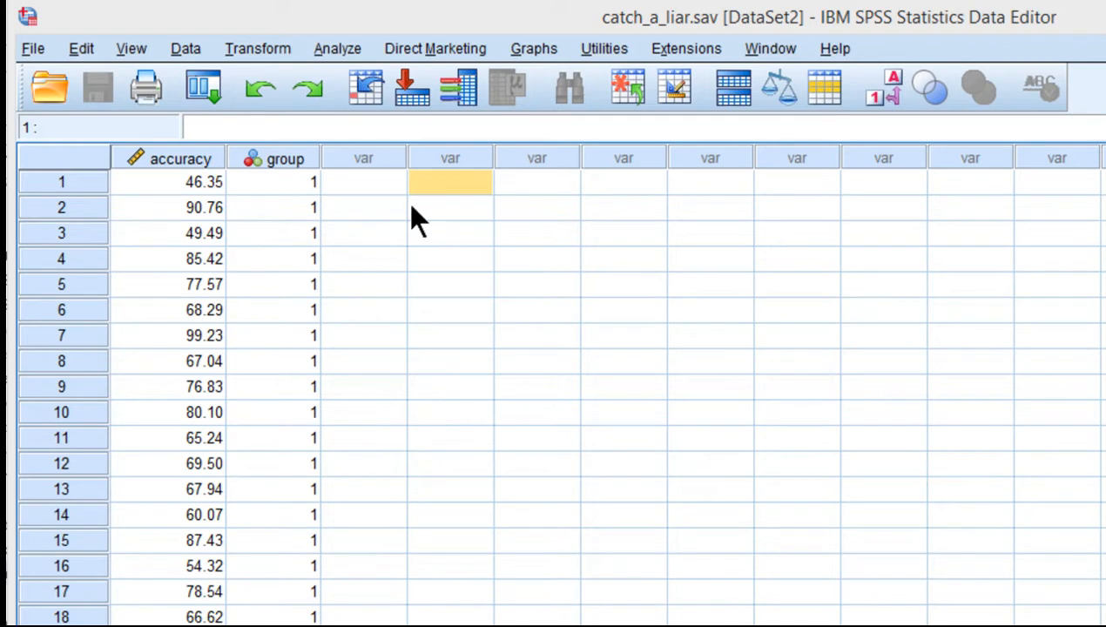
Check group's value labels (federal agents, federal judges, police officers, clinical psychologists), then return to the data
left_click(363, 181)
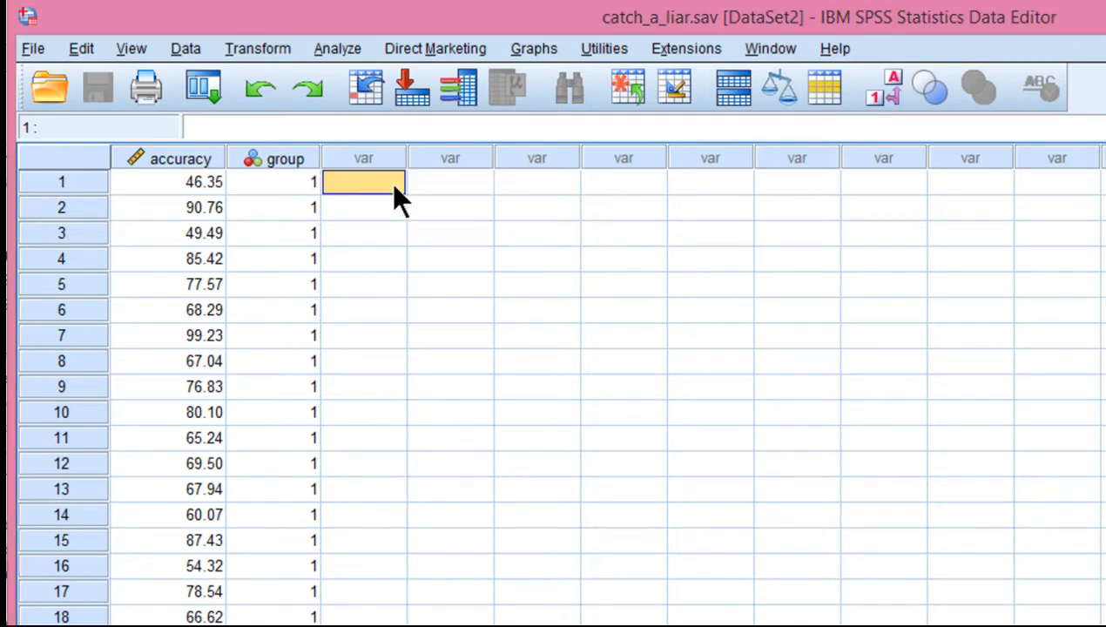
mouse_move(361, 83)
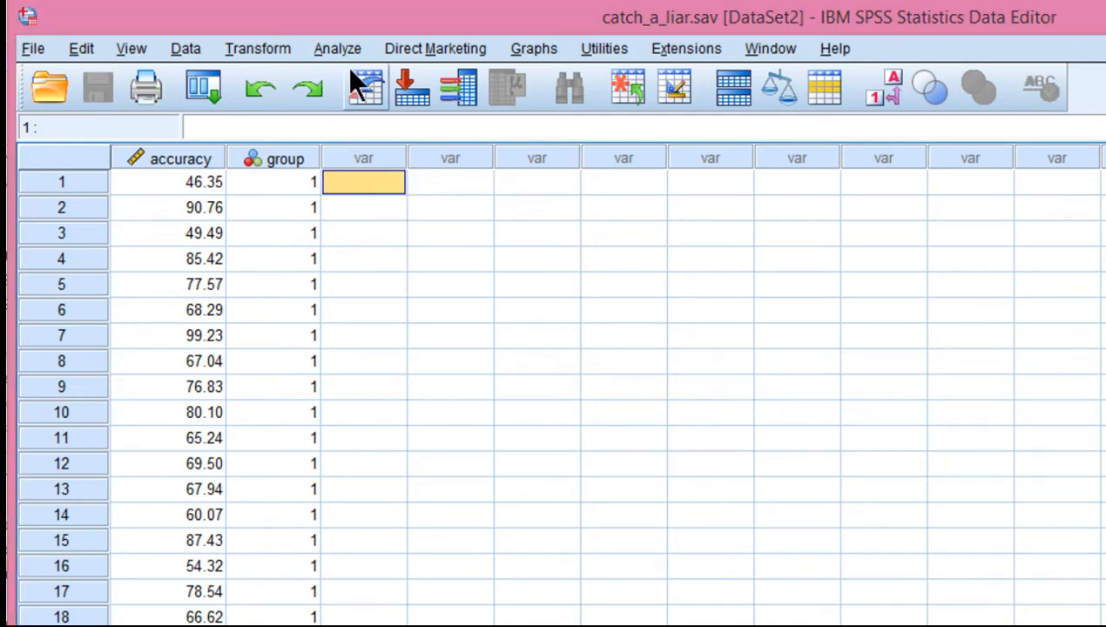
mouse_move(352, 65)
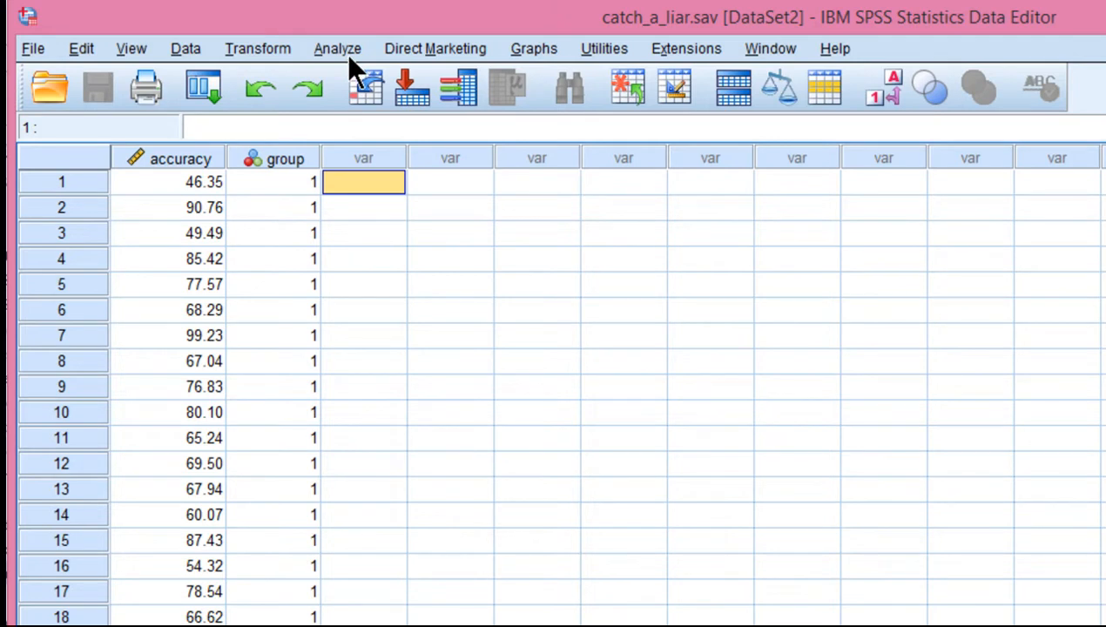
left_click(168, 181)
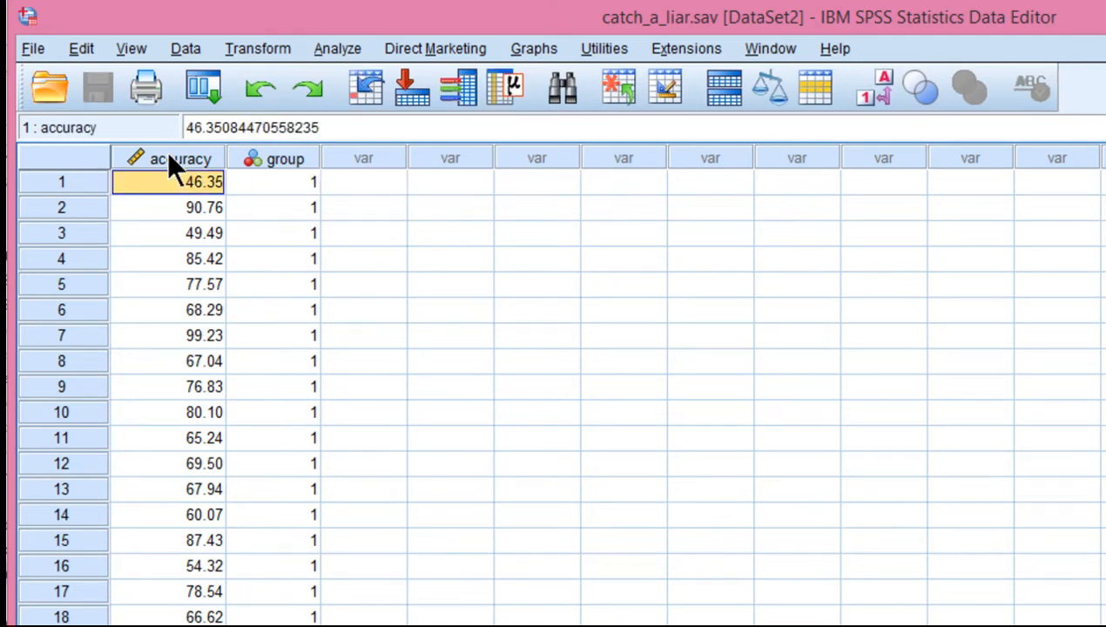
left_click(273, 181)
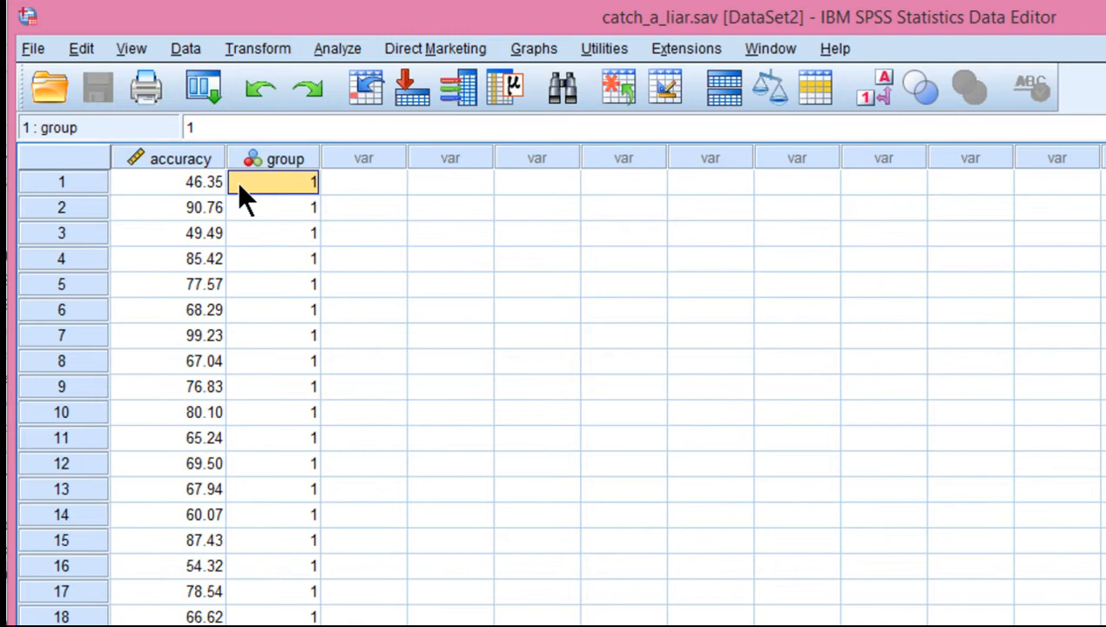
left_click(204, 181)
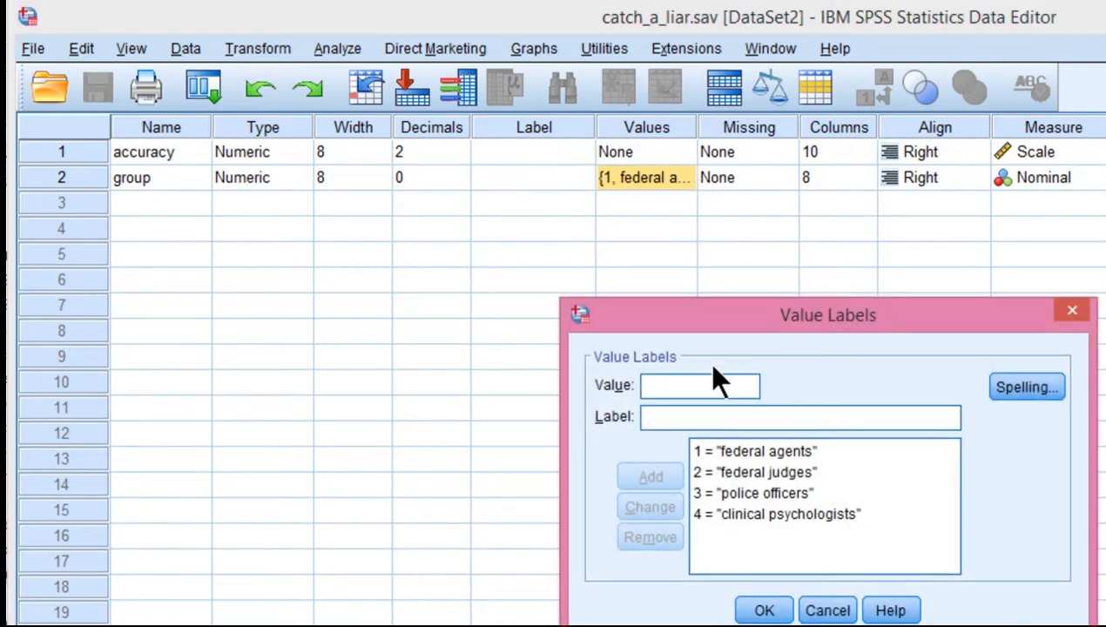
mouse_move(818, 501)
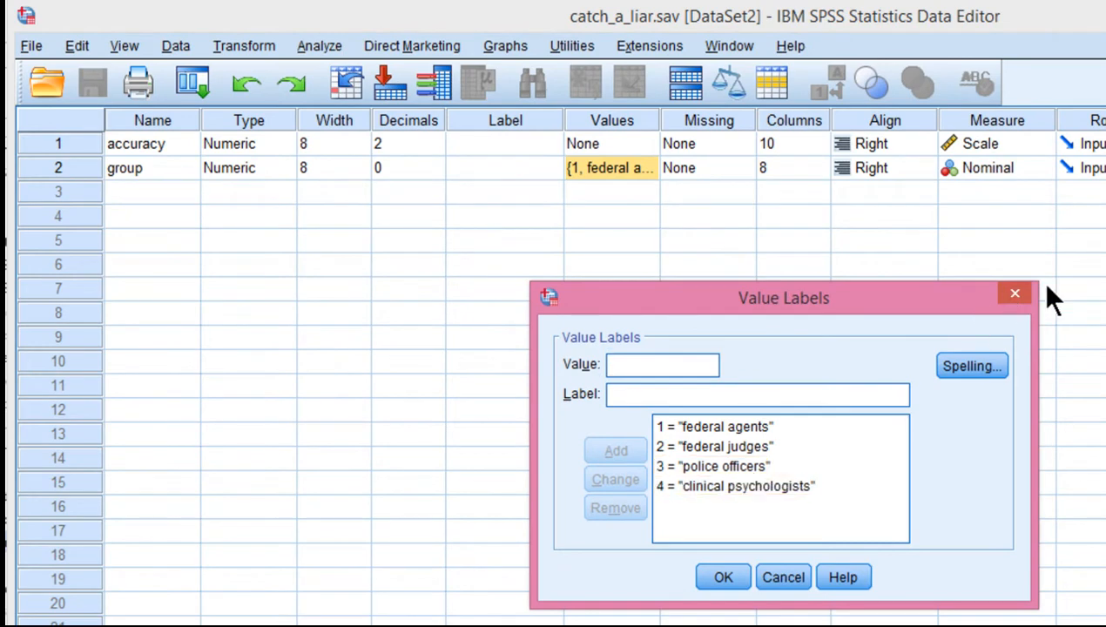
left_click(722, 576)
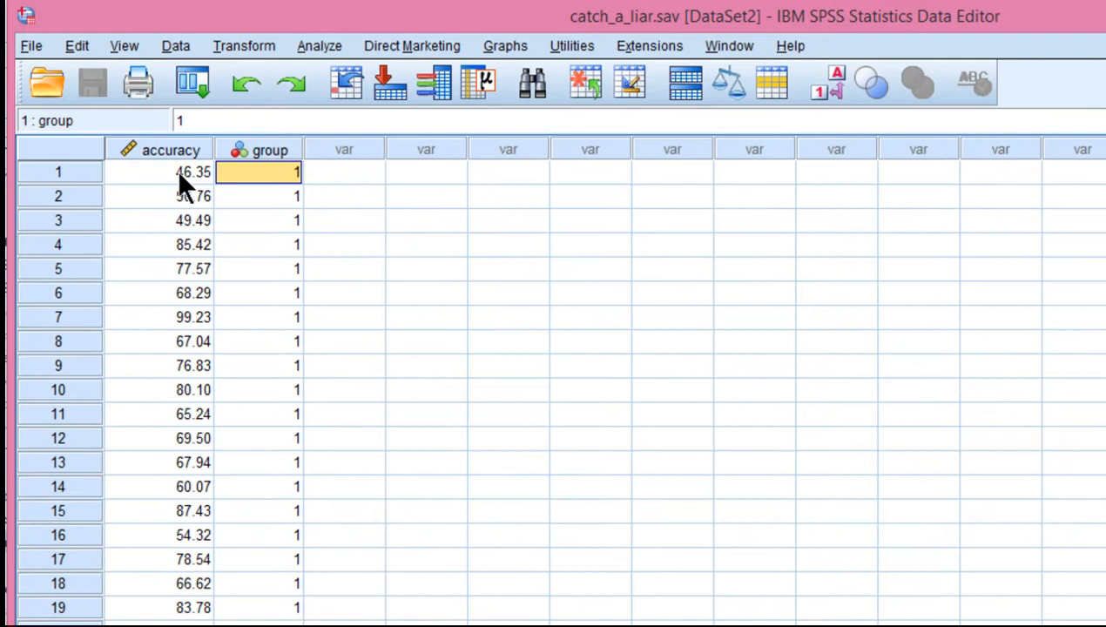
mouse_move(186, 229)
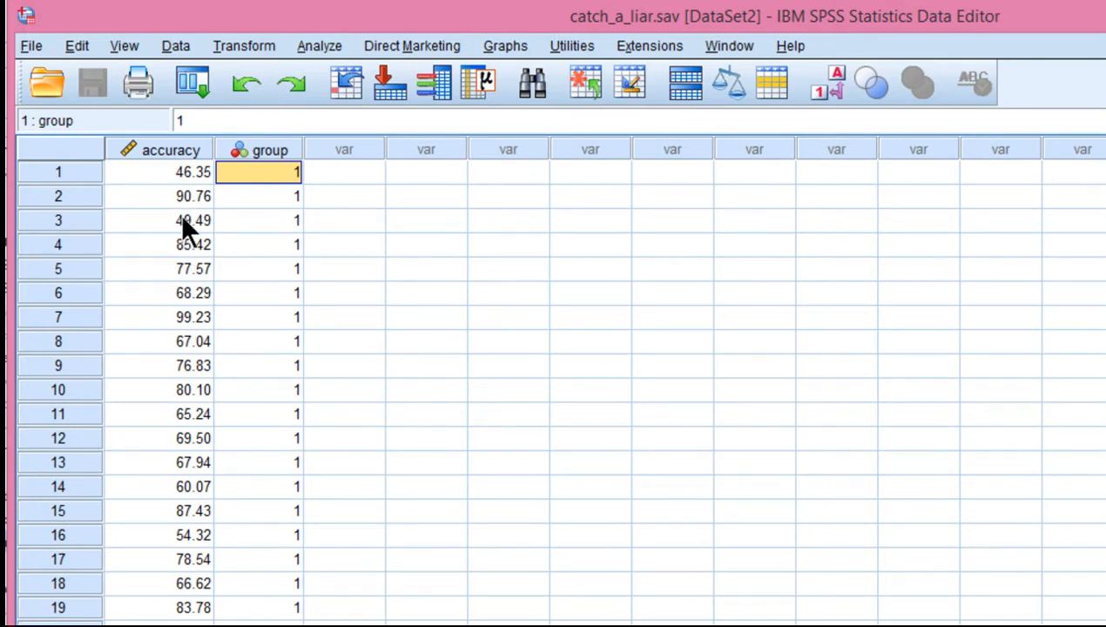
Open the Analyze menu to reach Compare Means and its One-Way ANOVA entry
left_click(319, 46)
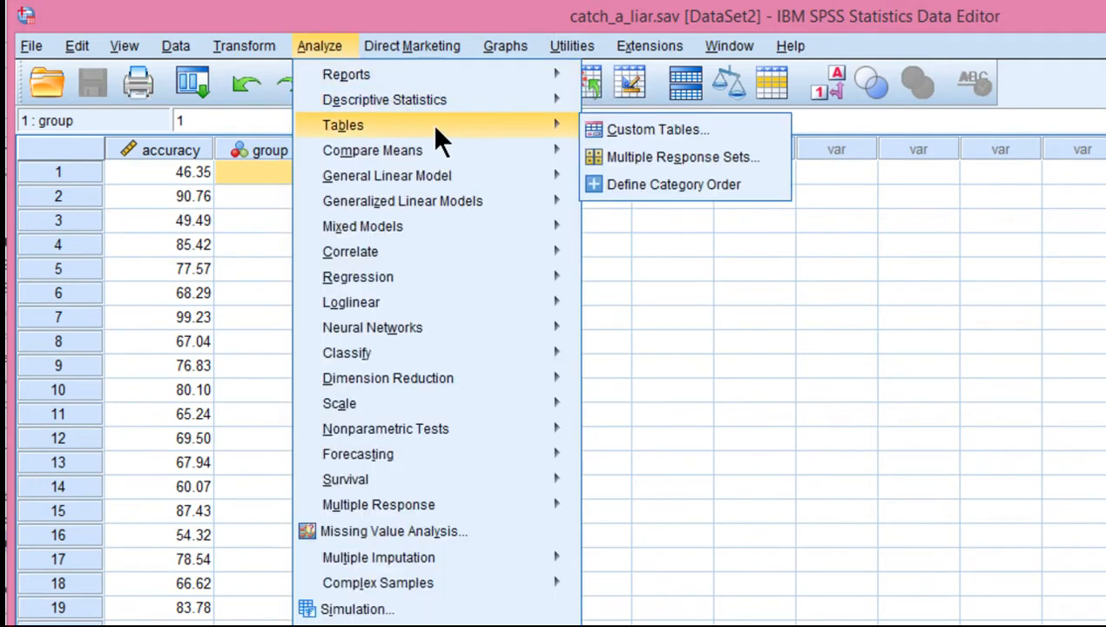
mouse_move(457, 131)
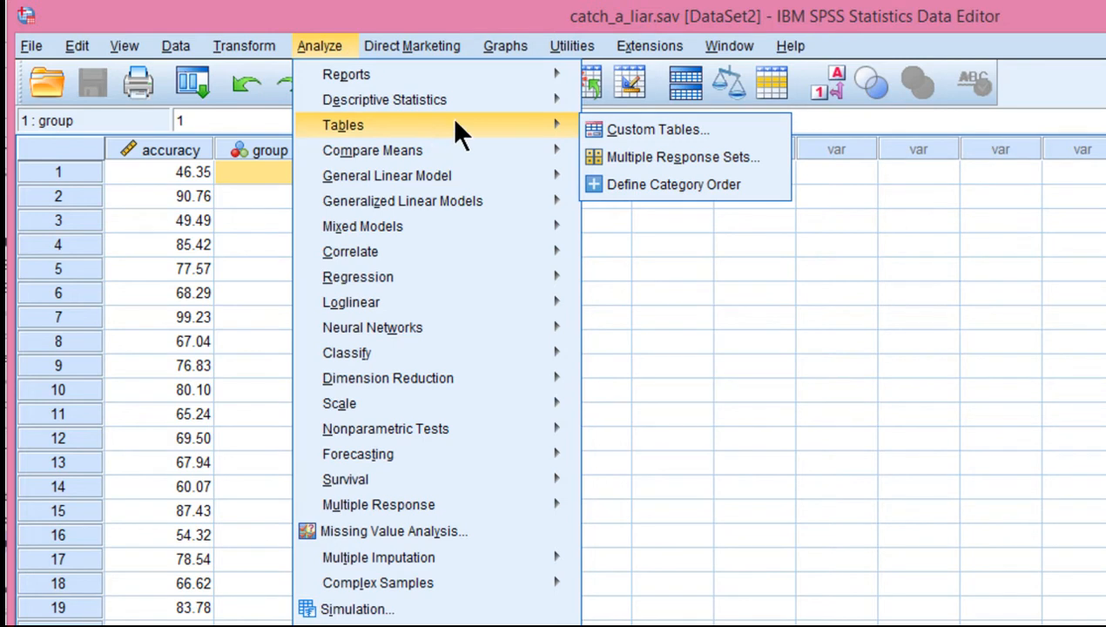
mouse_move(445, 135)
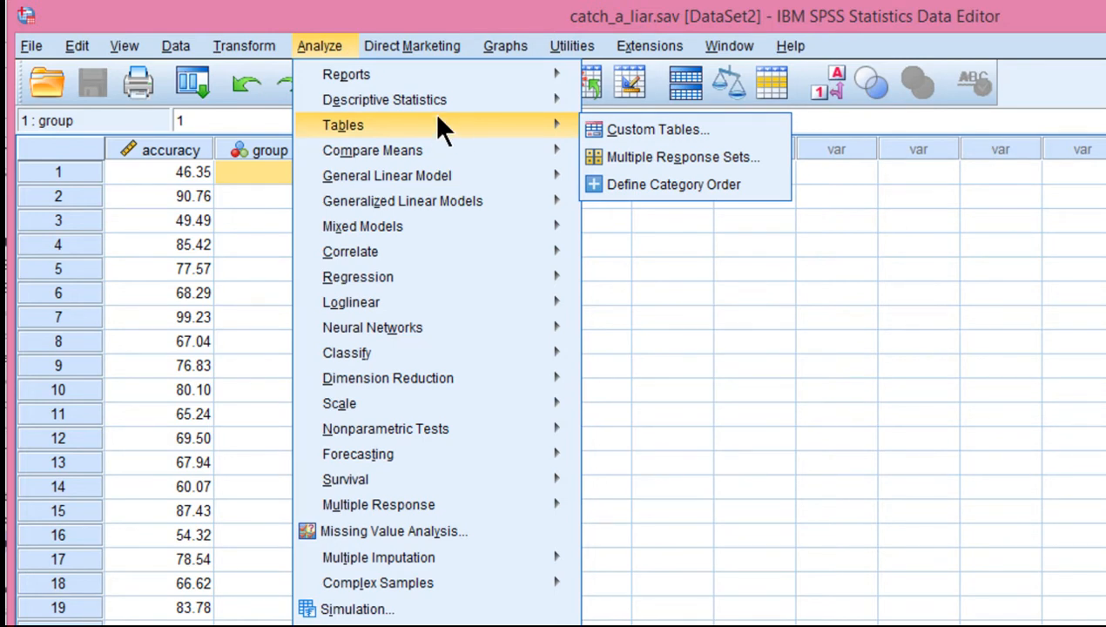
mouse_move(371, 150)
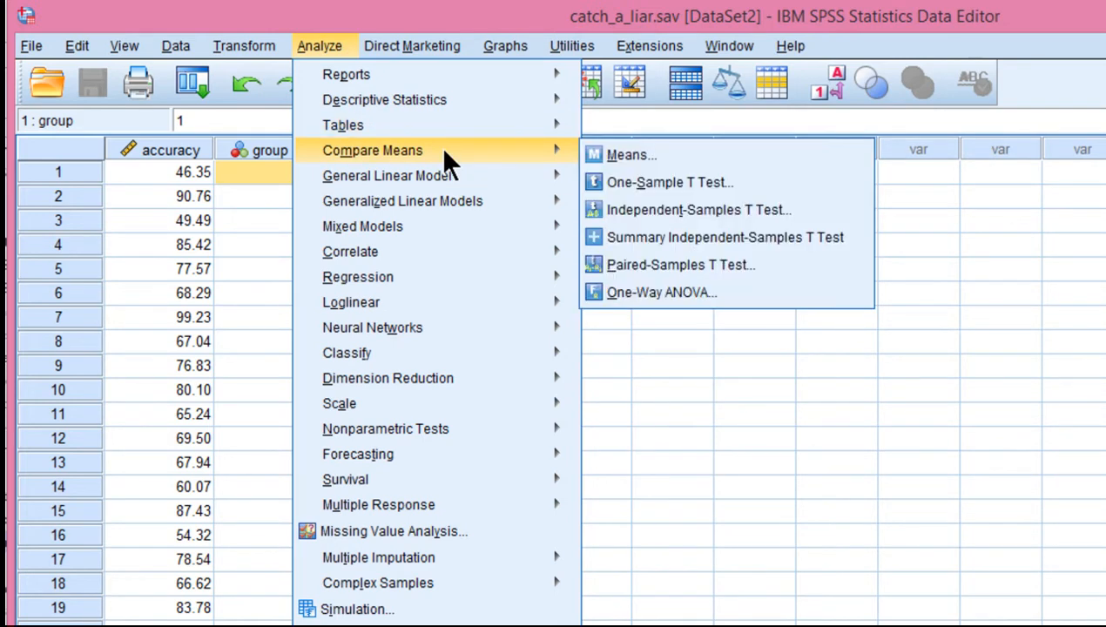
mouse_move(630, 154)
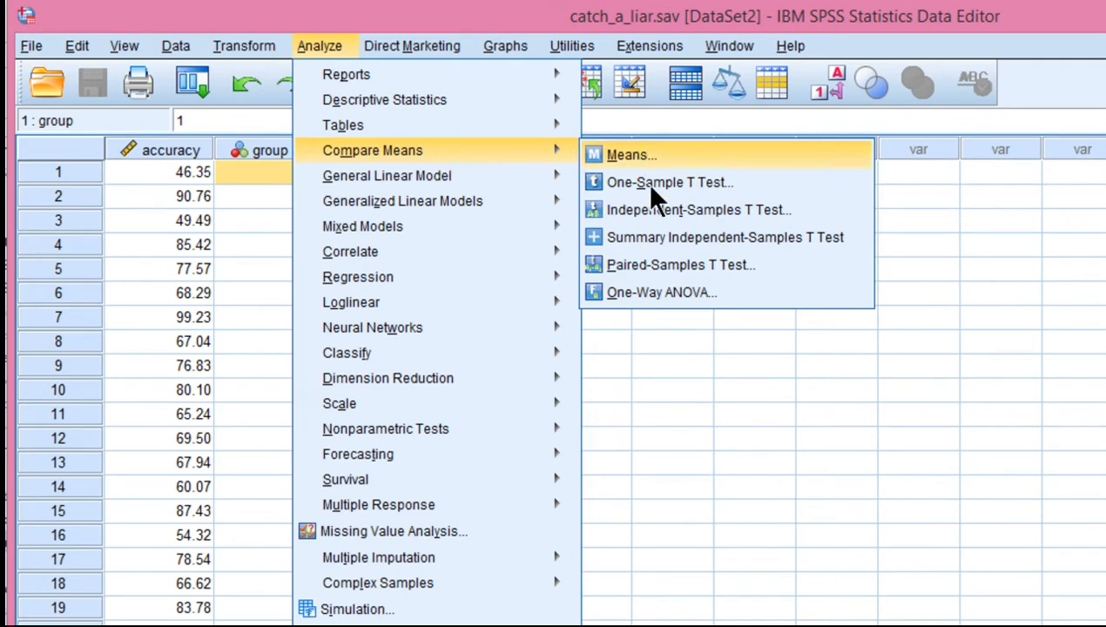
Set up a One-Way ANOVA of accuracy by group with Tukey post hoc comparisons
left_click(662, 292)
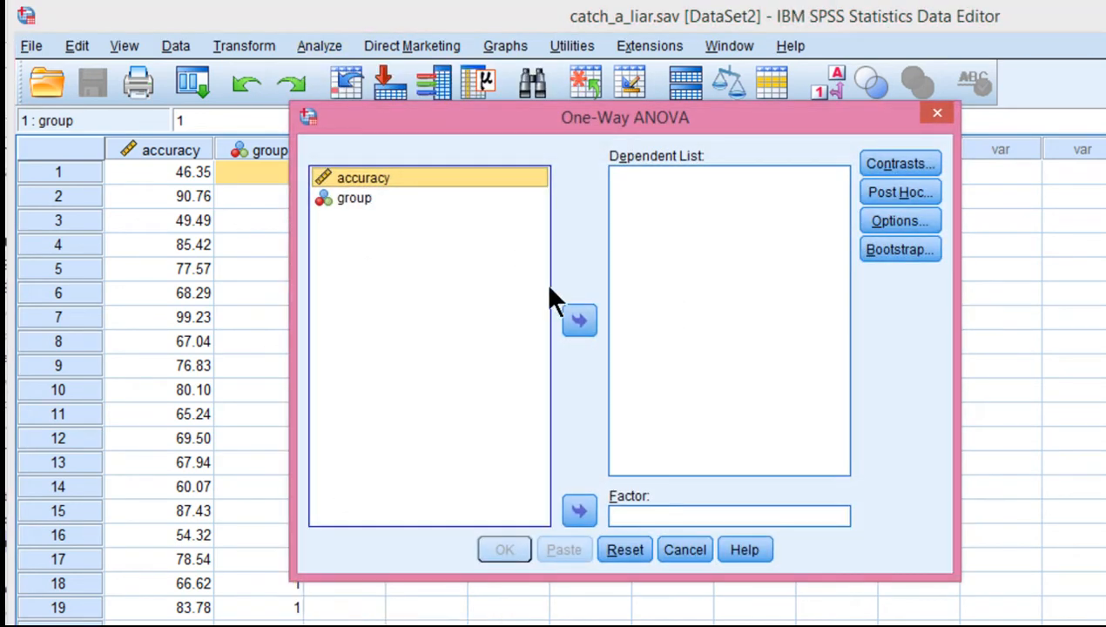
left_click(579, 321)
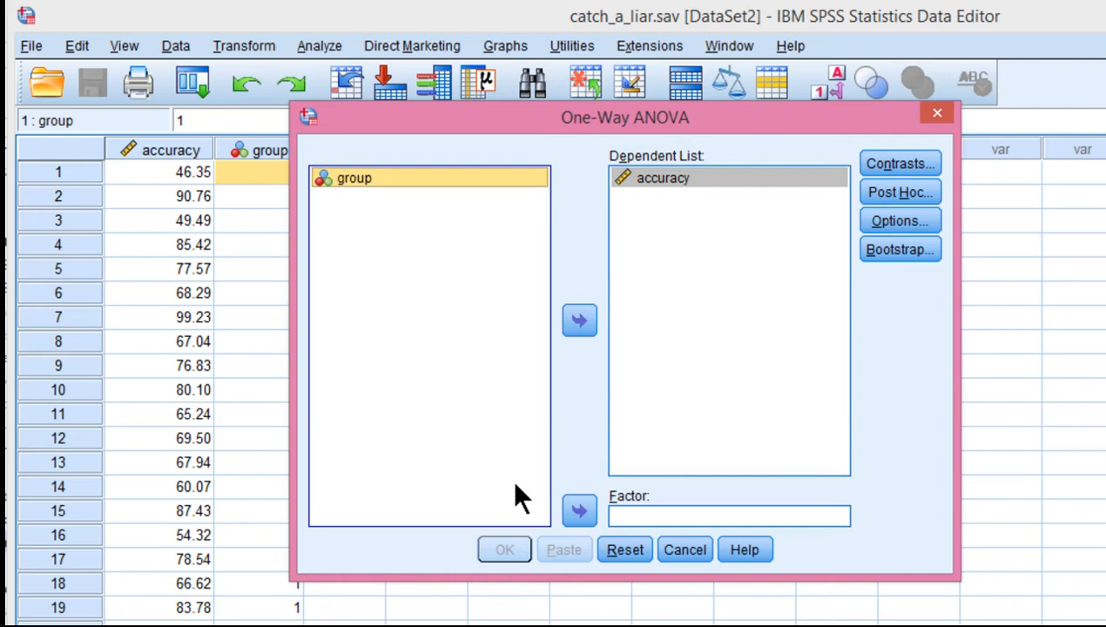
left_click(578, 510)
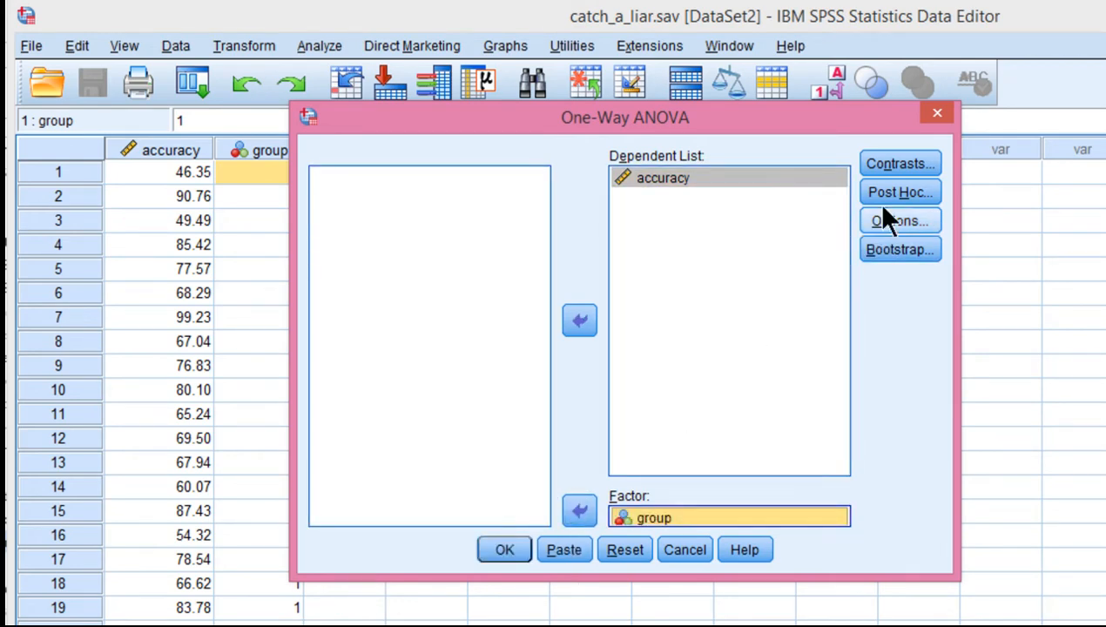
left_click(899, 191)
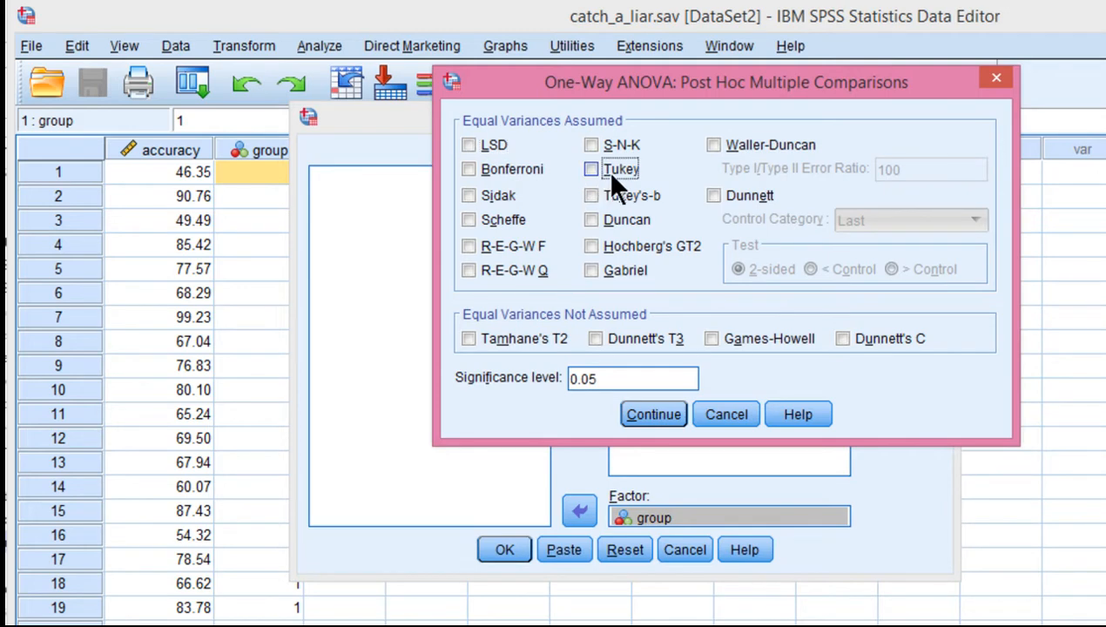
left_click(591, 169)
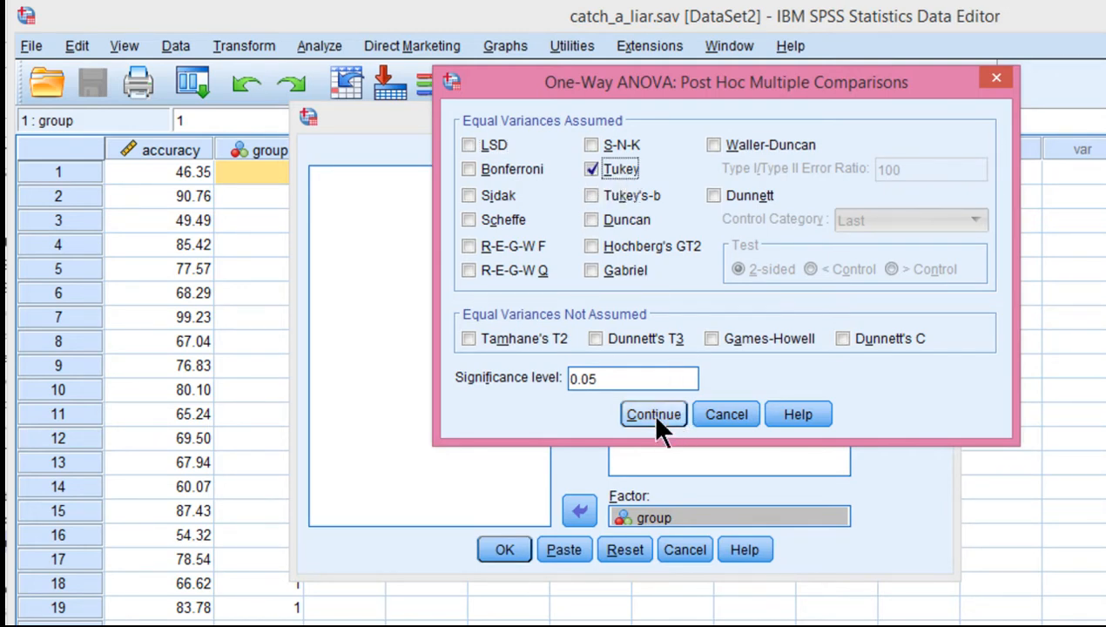
left_click(653, 413)
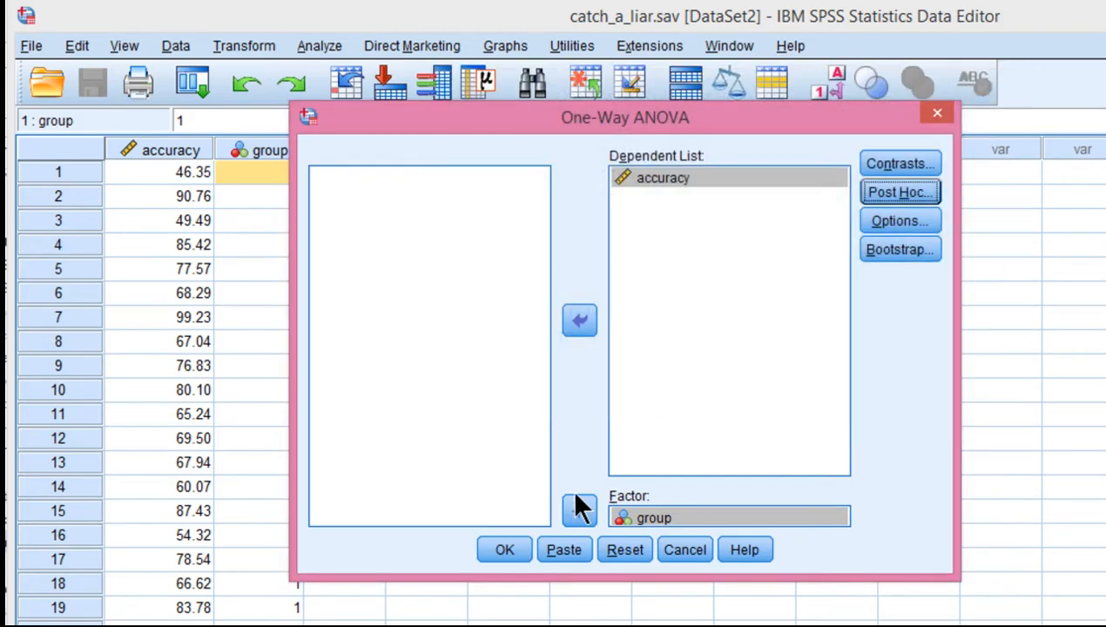
mouse_move(883, 248)
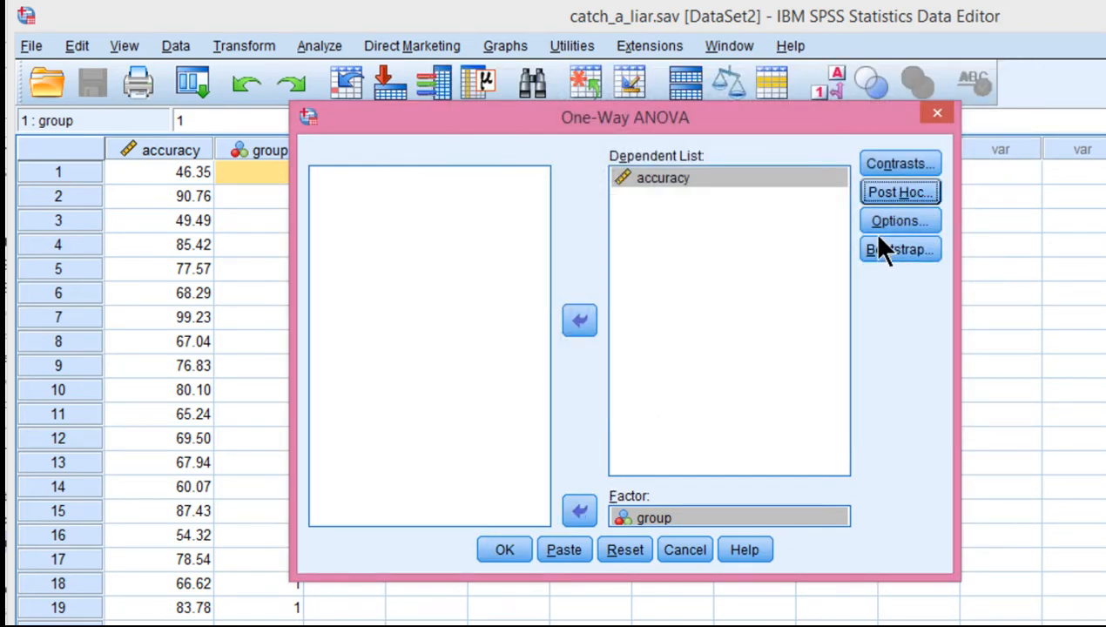
Request descriptive and homogeneity-of-variance statistics in the ANOVA options
left_click(898, 220)
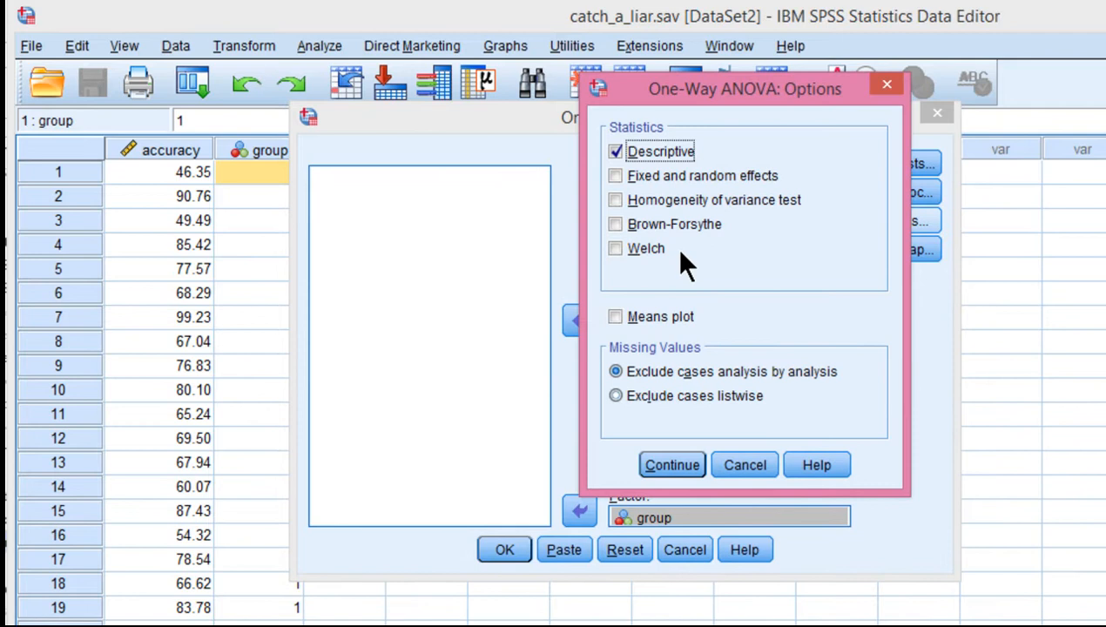
left_click(615, 200)
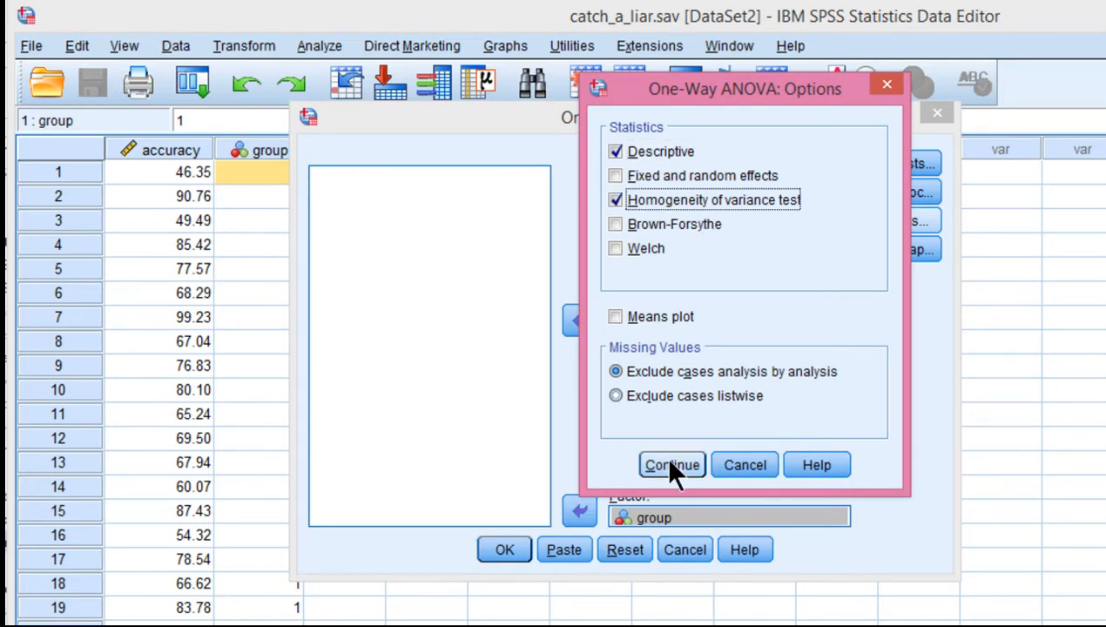
left_click(670, 465)
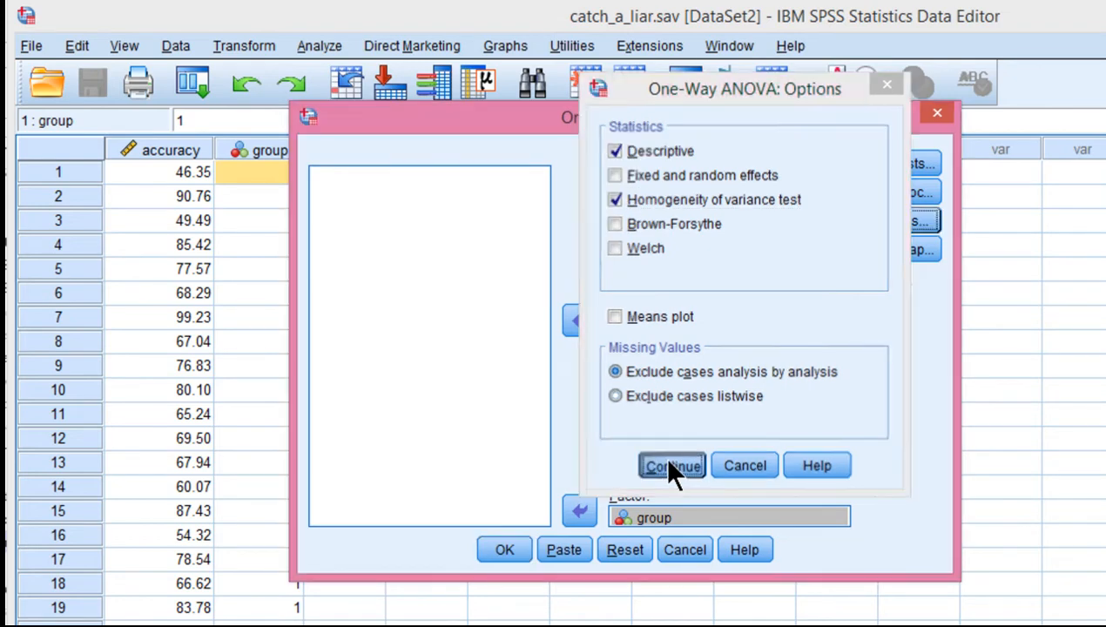
left_click(671, 465)
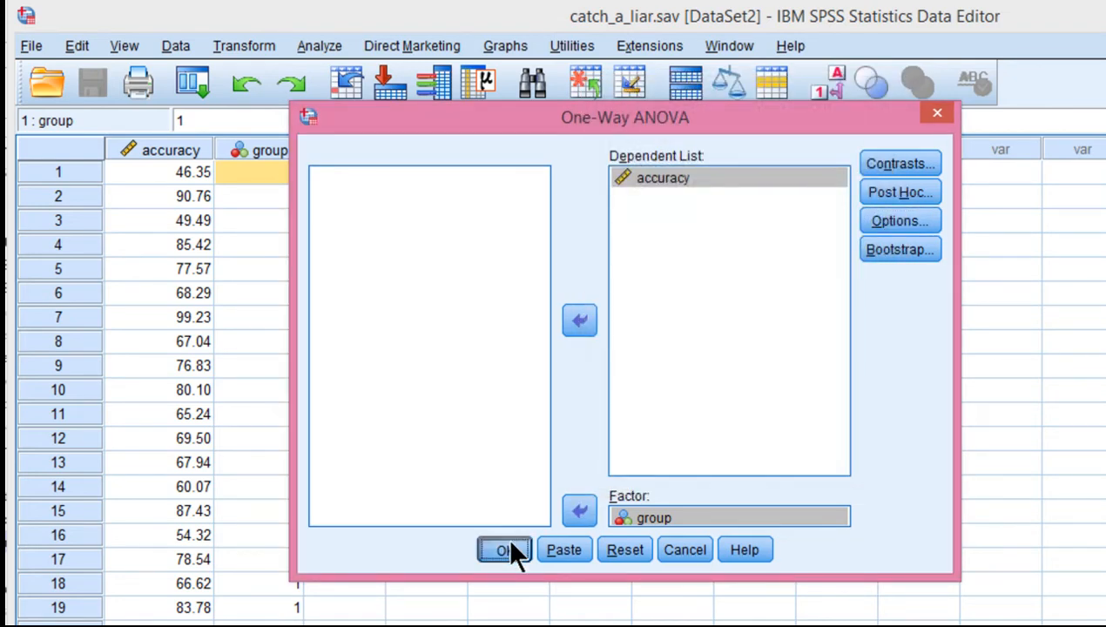
Run the ANOVA and view the Descriptives table of accuracy by profession
left_click(503, 549)
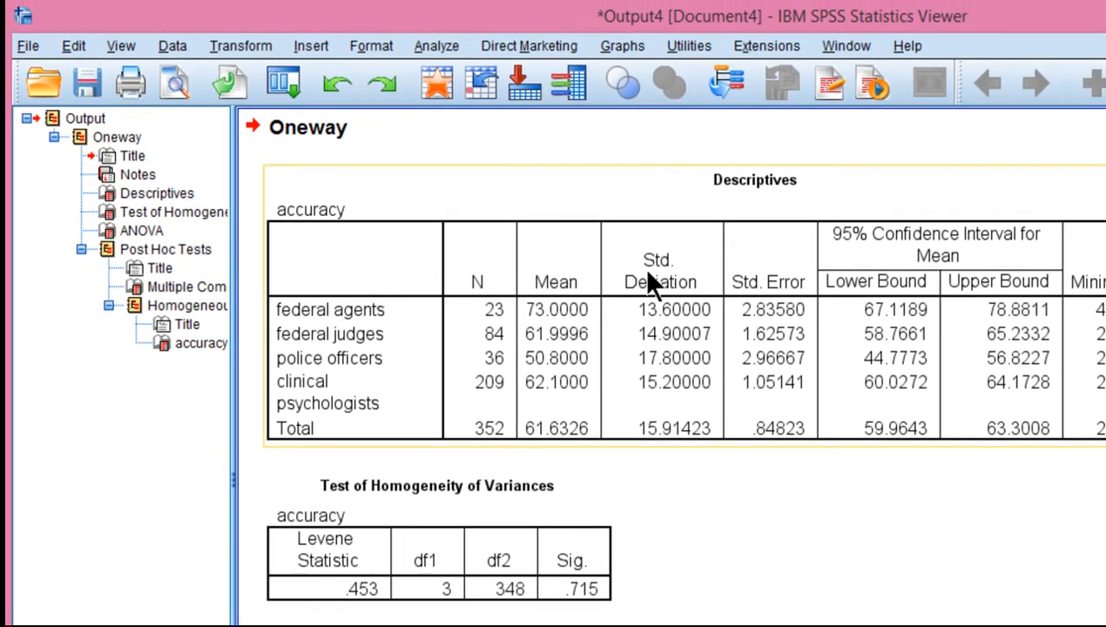
left_click(157, 193)
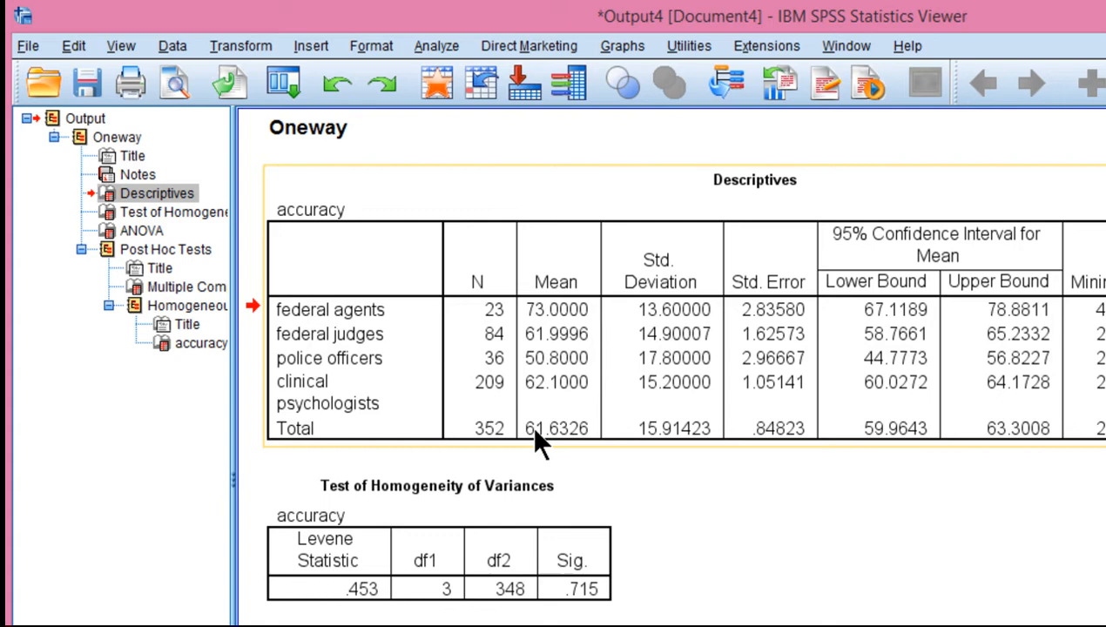
mouse_move(547, 336)
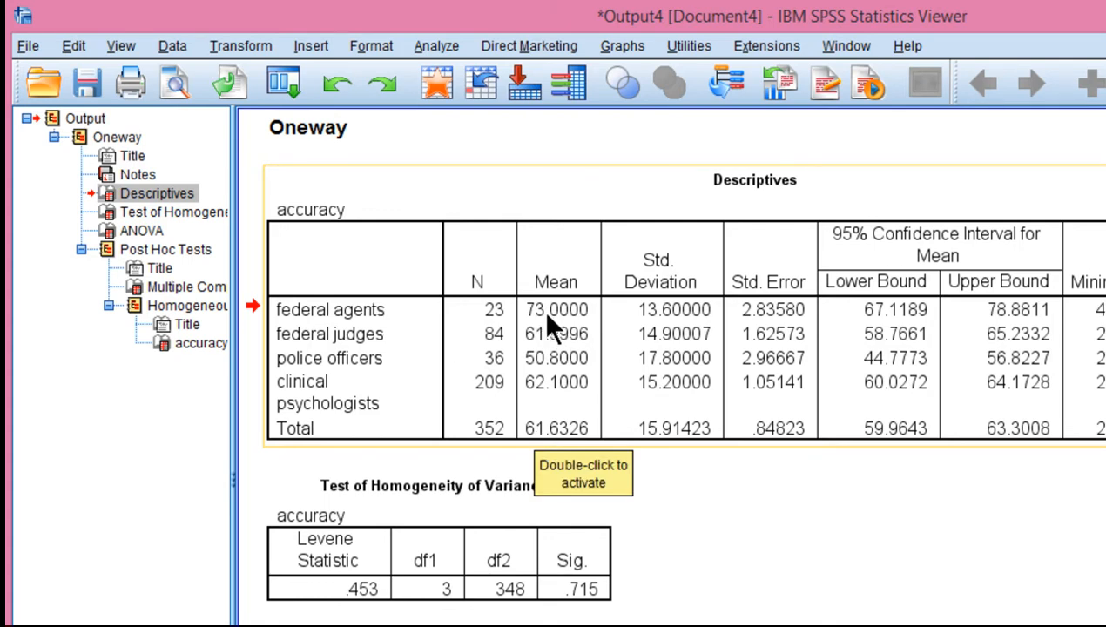
mouse_move(562, 326)
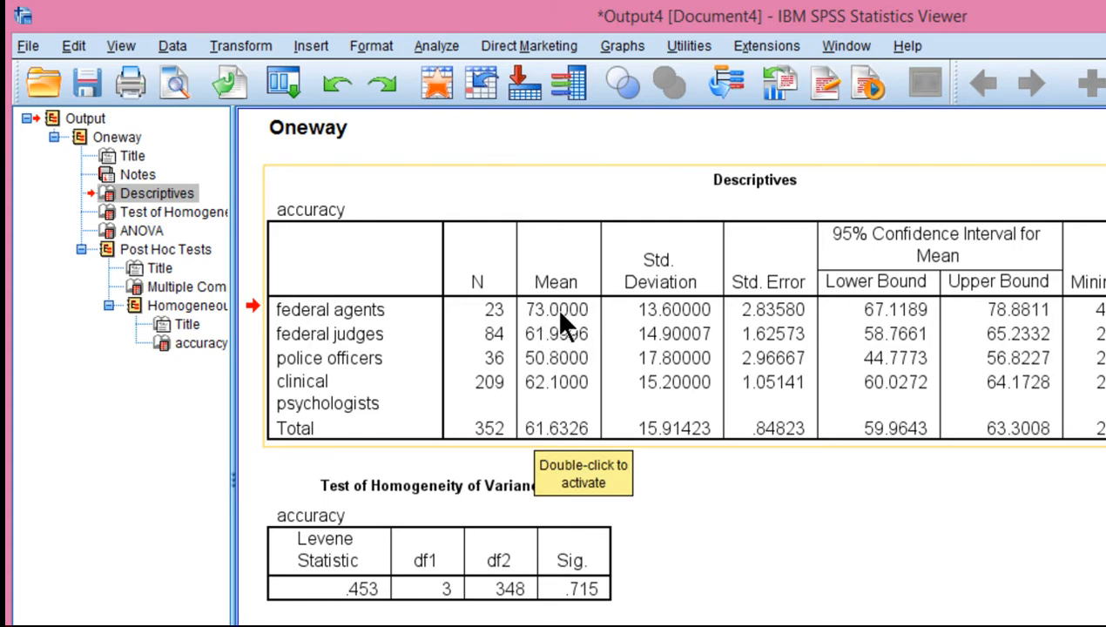
mouse_move(435, 364)
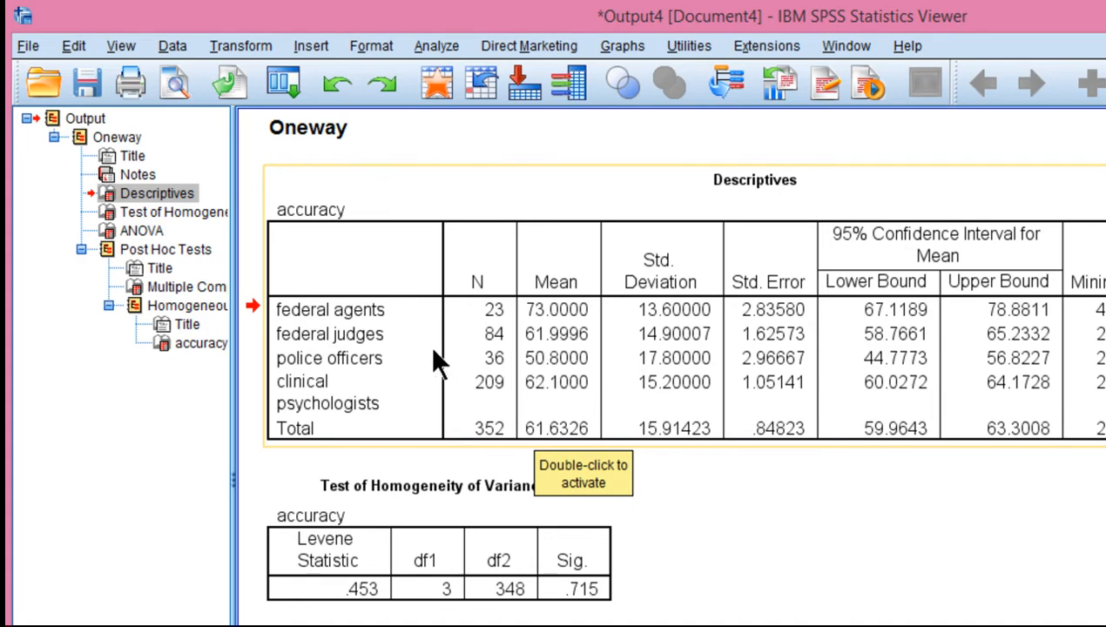
mouse_move(552, 370)
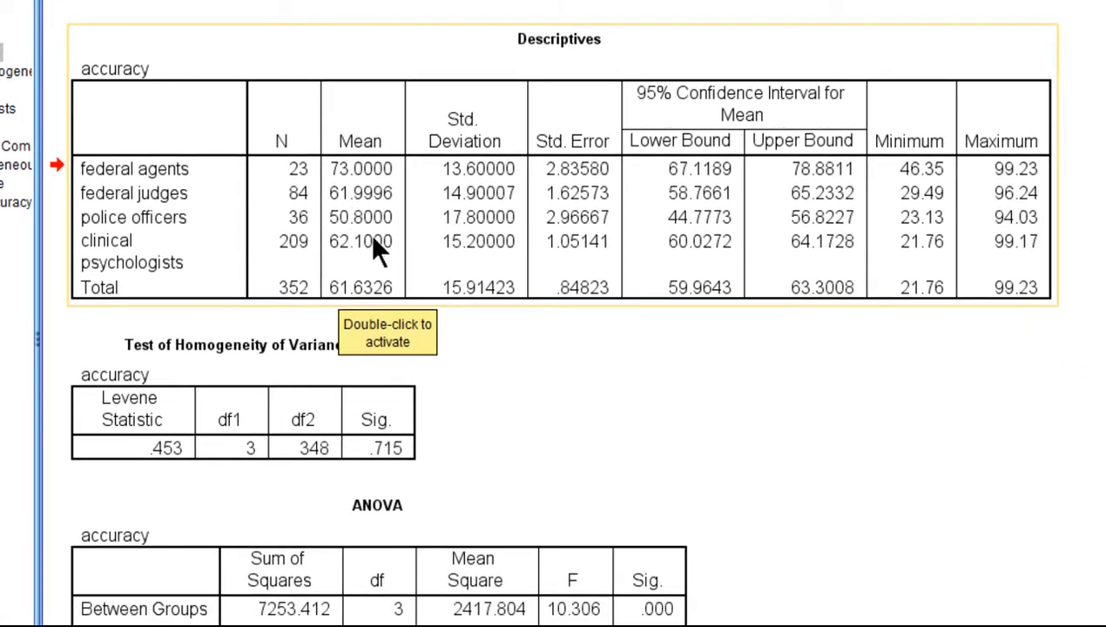
mouse_move(400, 209)
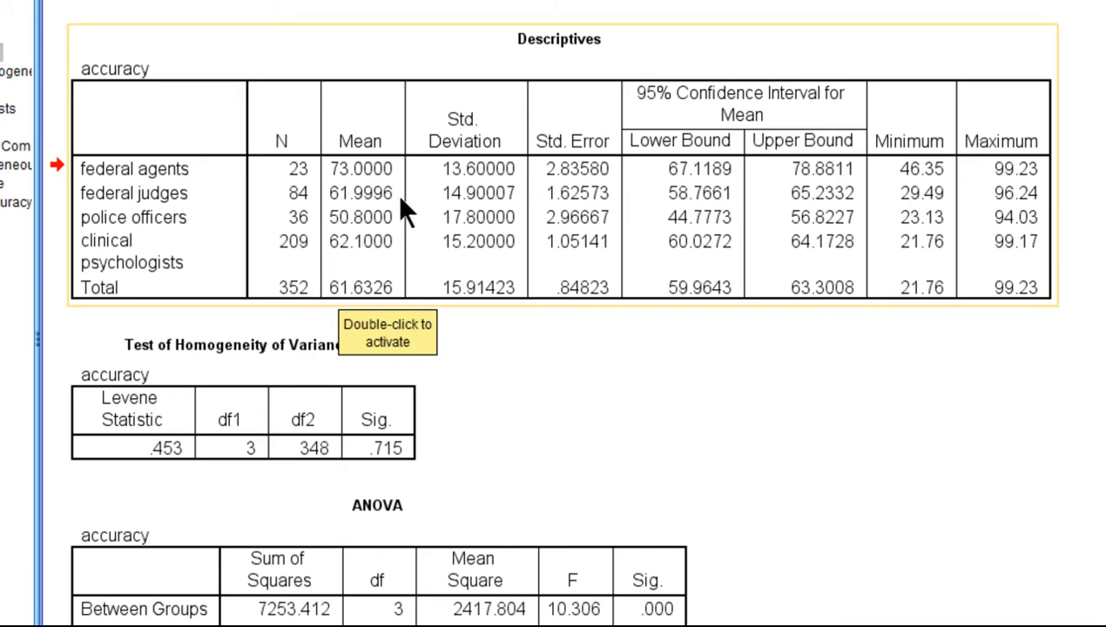
View Levene's test, then the ANOVA table showing F = 10.306, Sig. .000
scroll("down", 3)
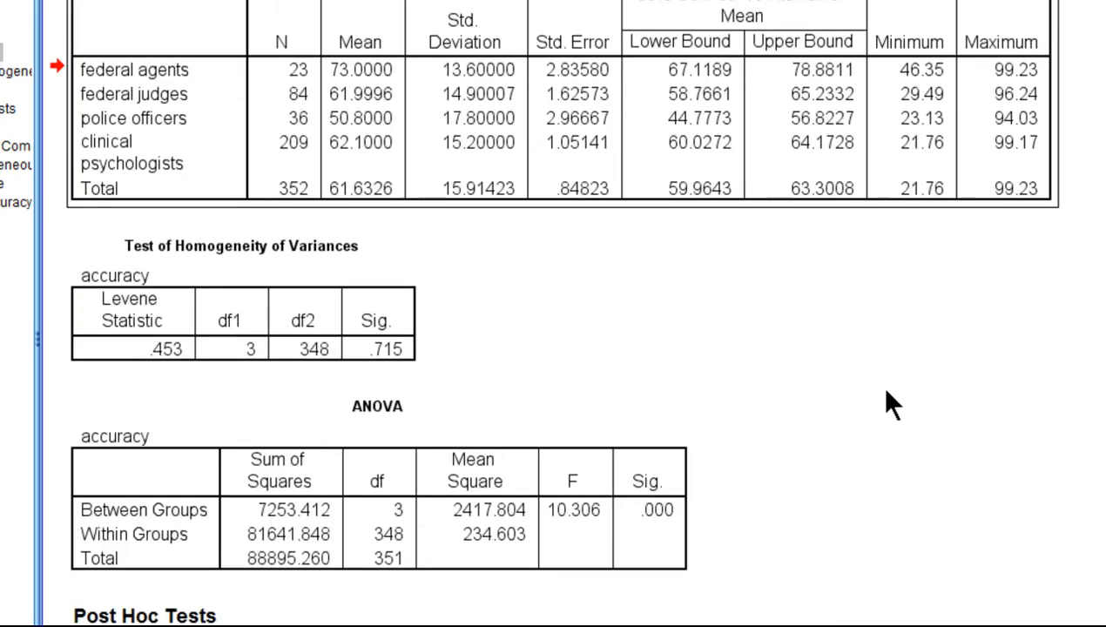
left_click(244, 312)
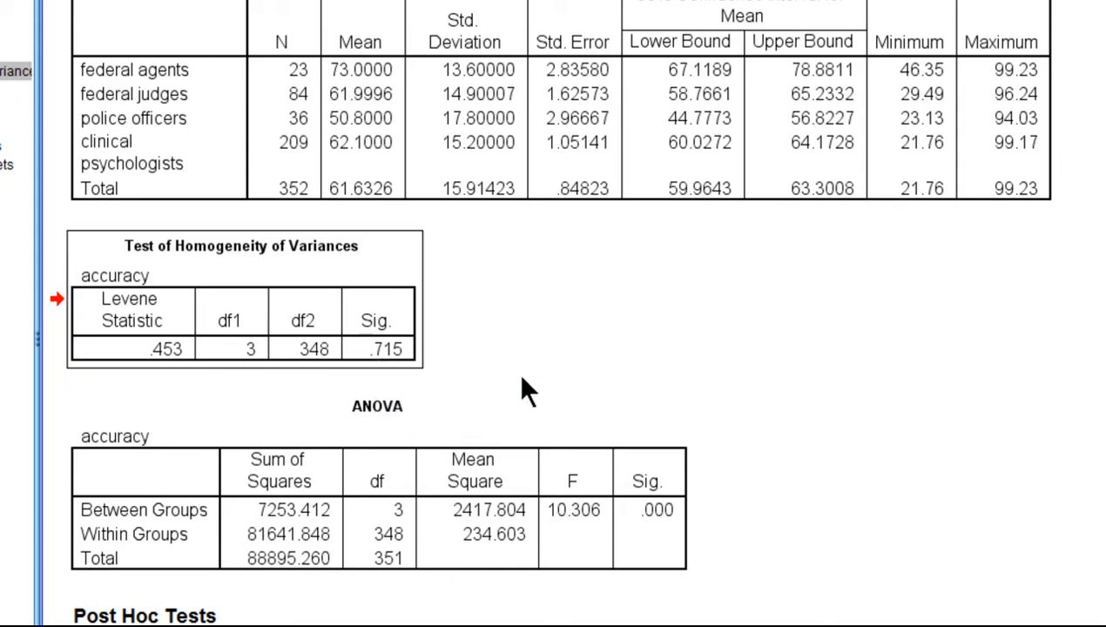
scroll("down", 3)
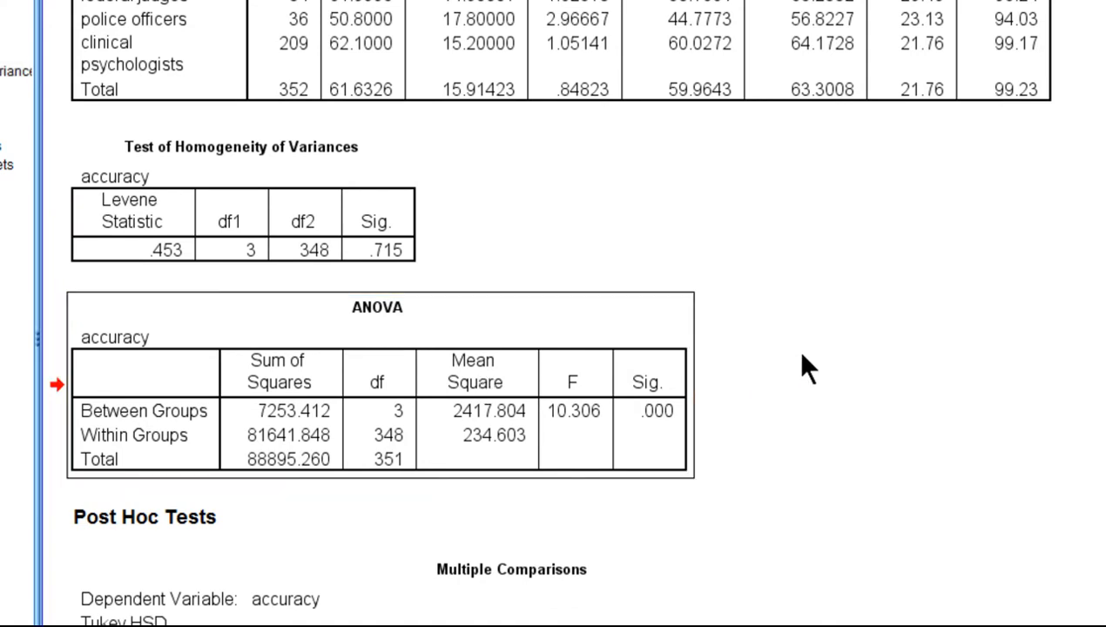
scroll("down", 3)
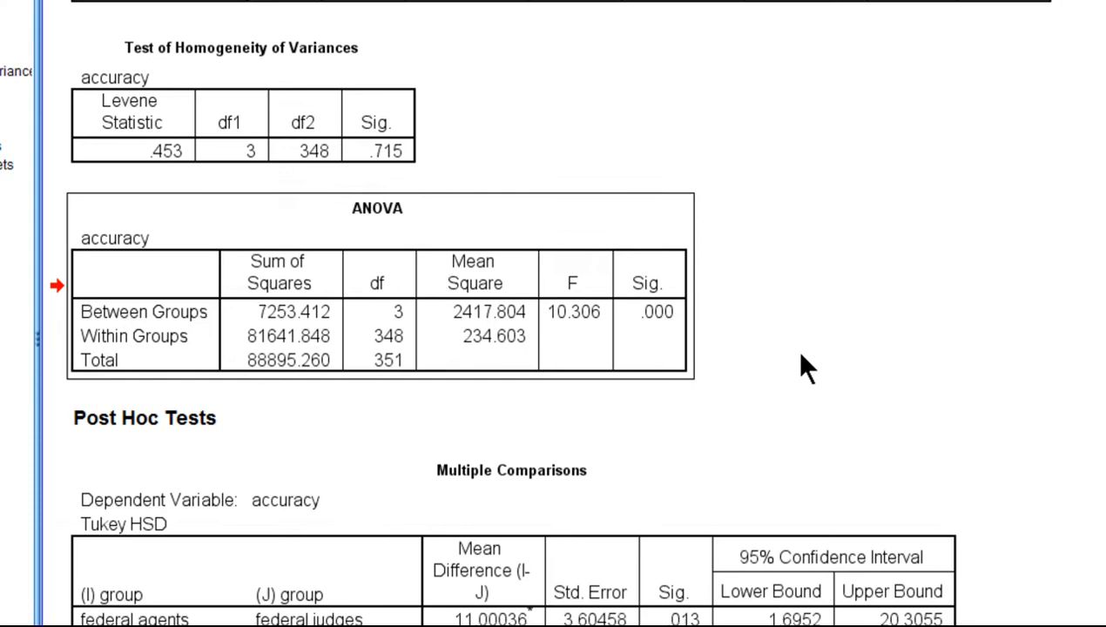
Scroll down to reveal the full Tukey HSD Multiple Comparisons table for all profession pairs
scroll("down", 3)
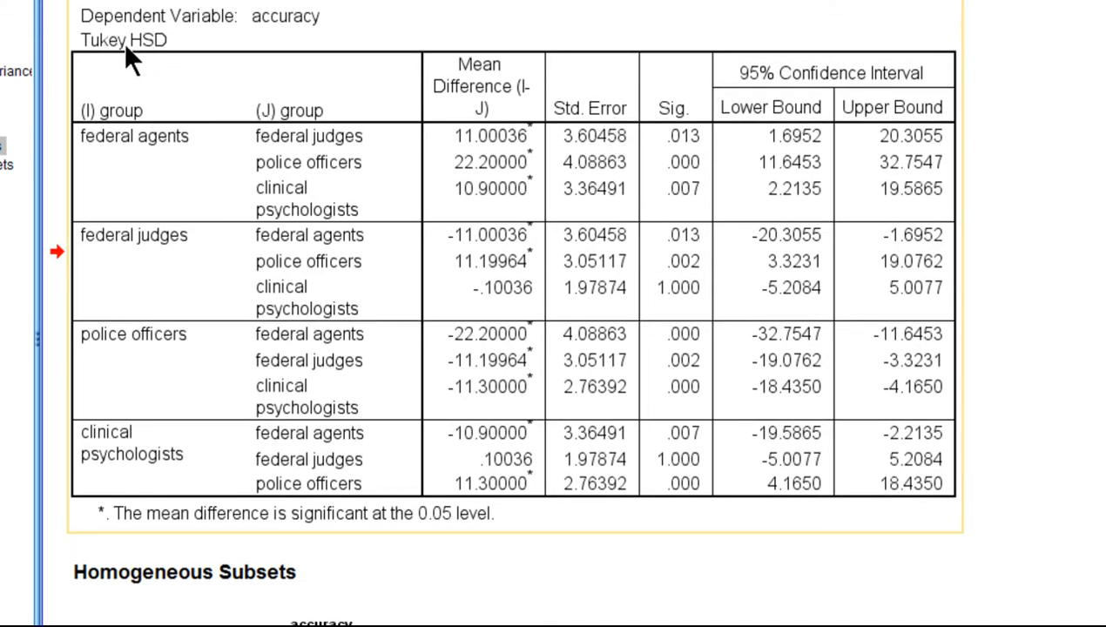
mouse_move(130, 57)
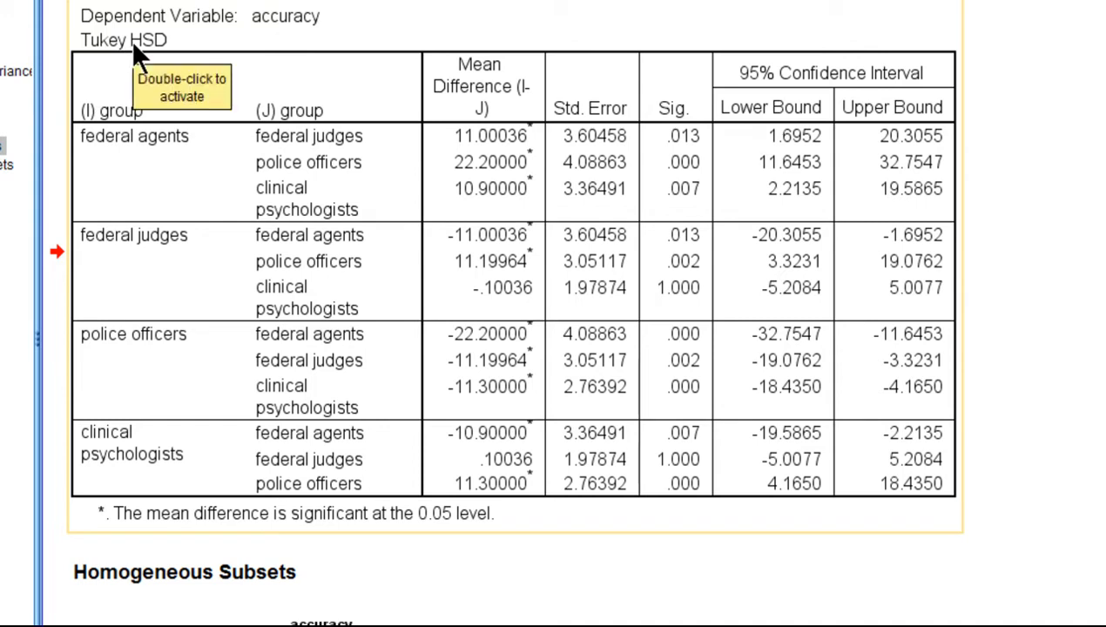
mouse_move(849, 440)
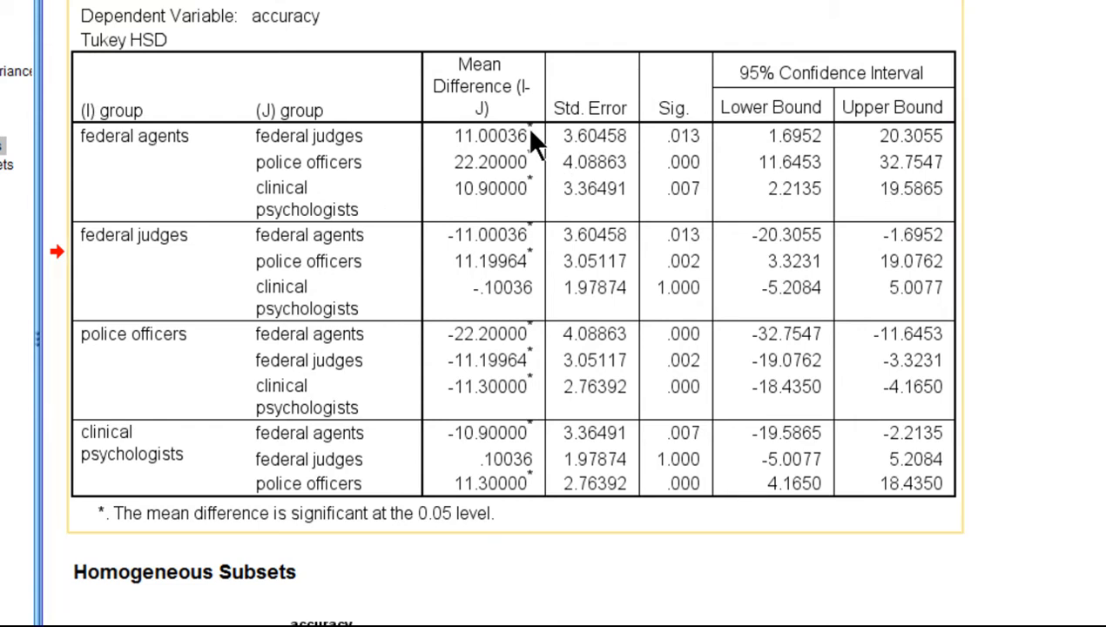
mouse_move(475, 148)
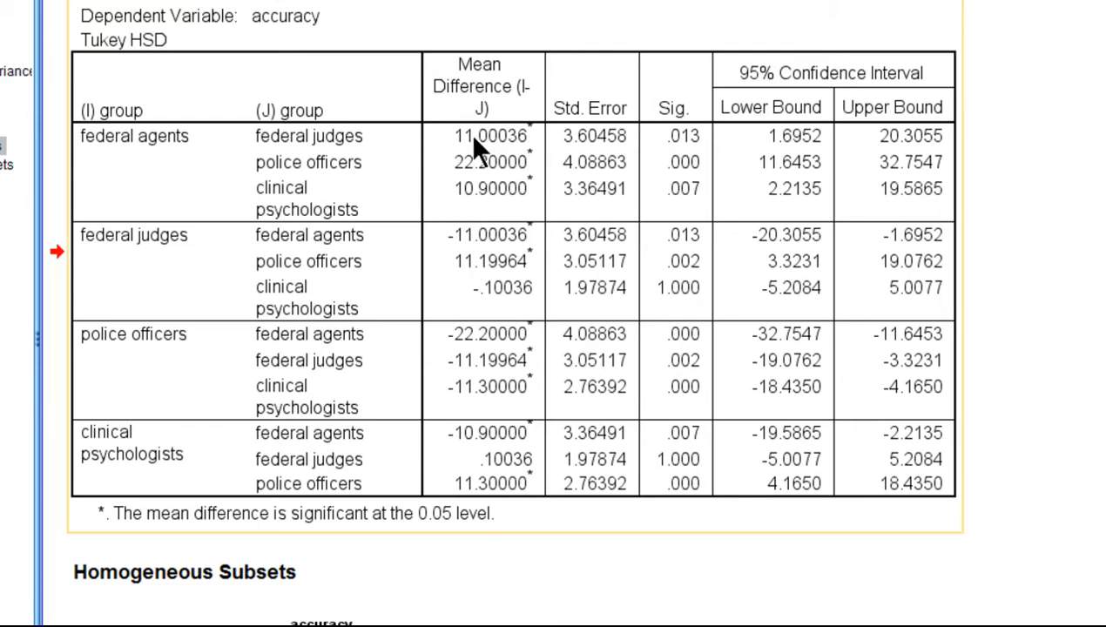
mouse_move(474, 165)
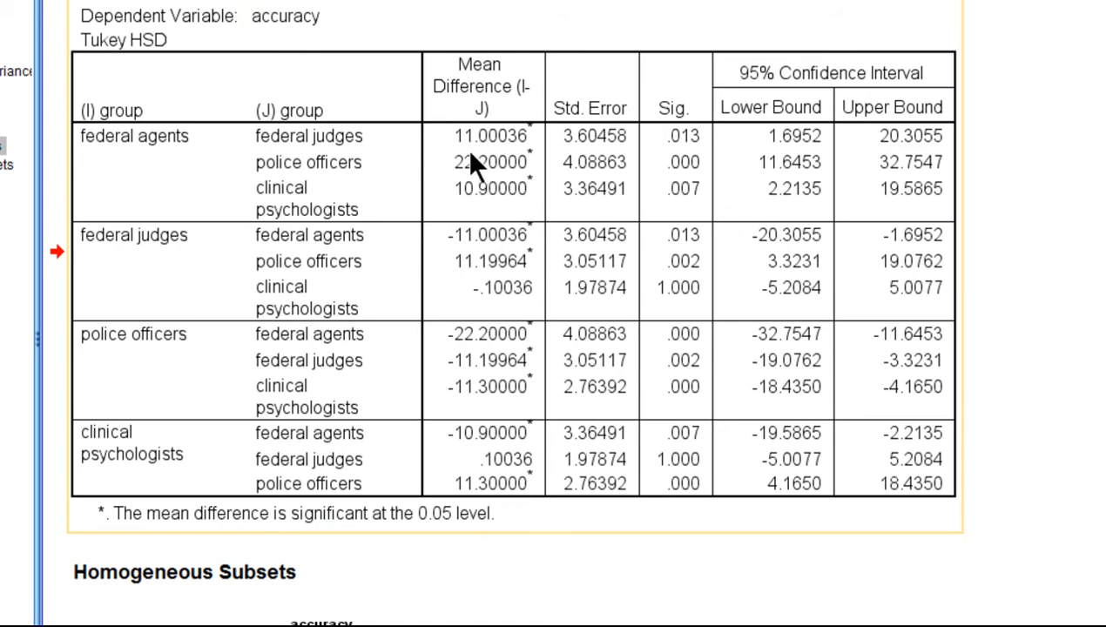
mouse_move(266, 139)
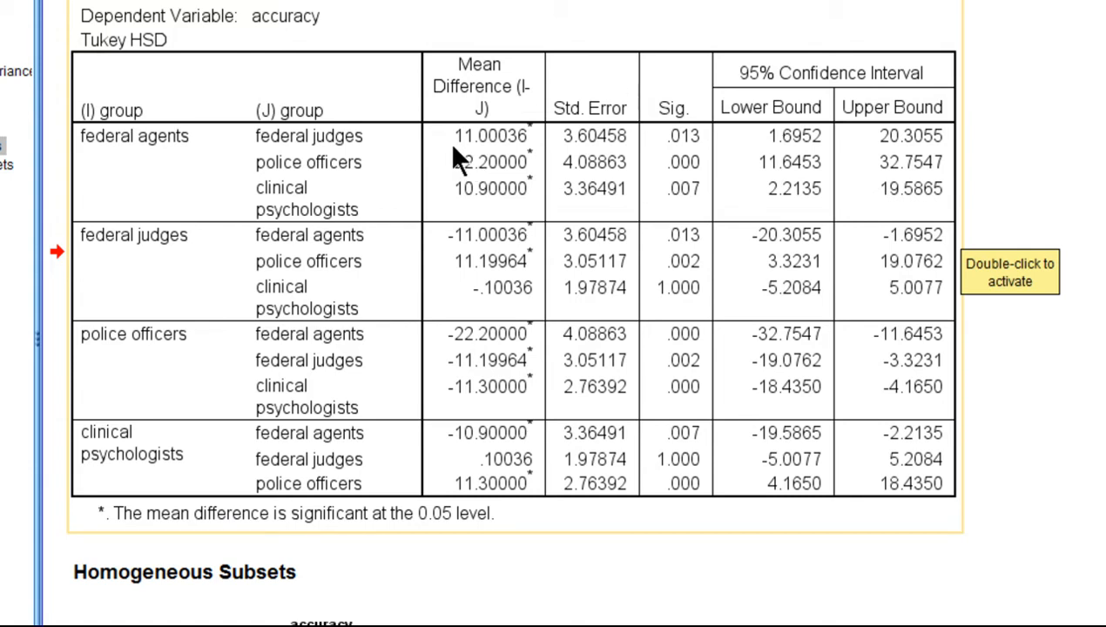
mouse_move(466, 161)
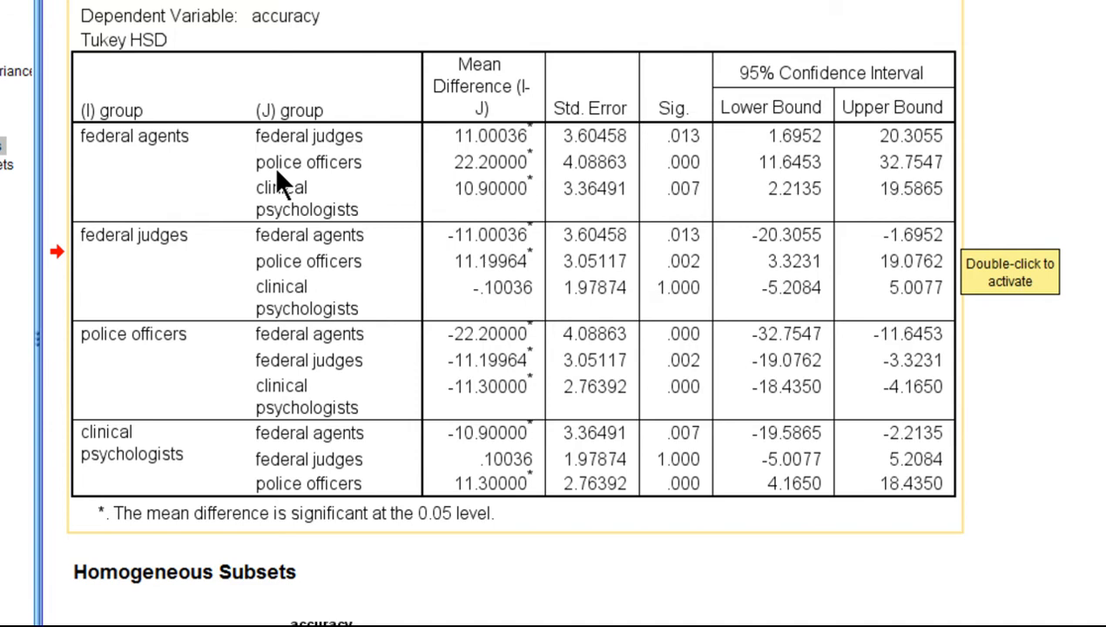
mouse_move(464, 192)
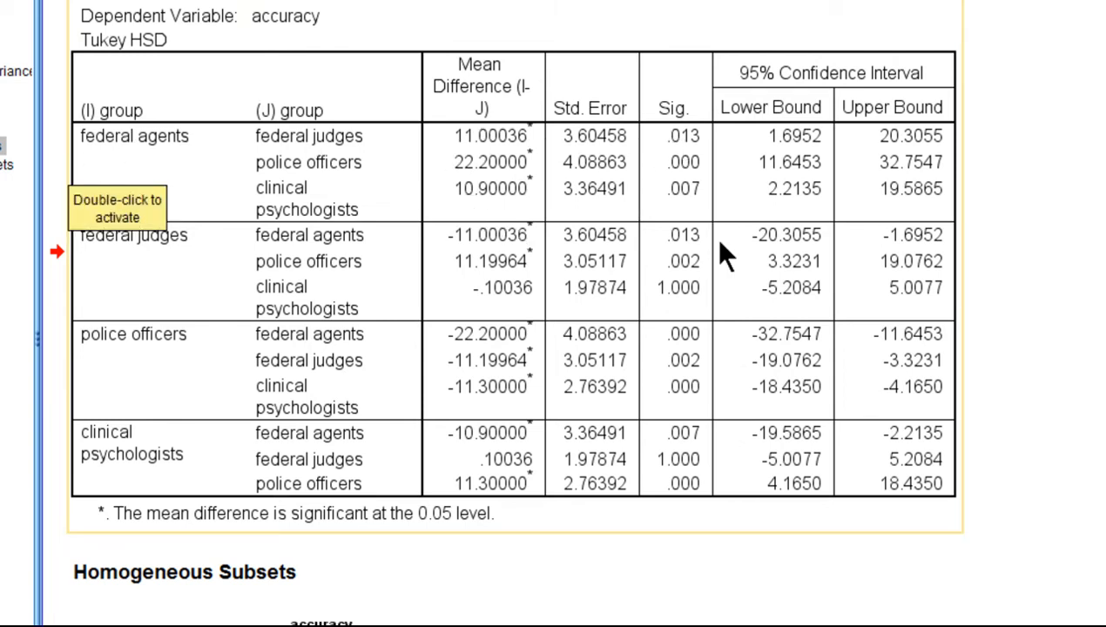
mouse_move(301, 148)
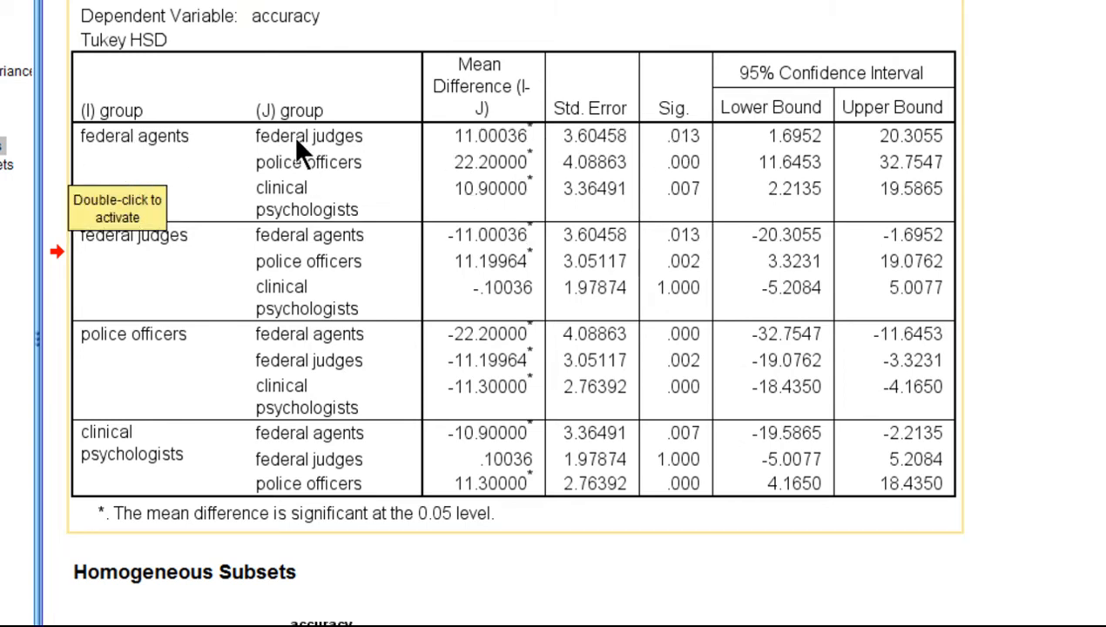
mouse_move(518, 143)
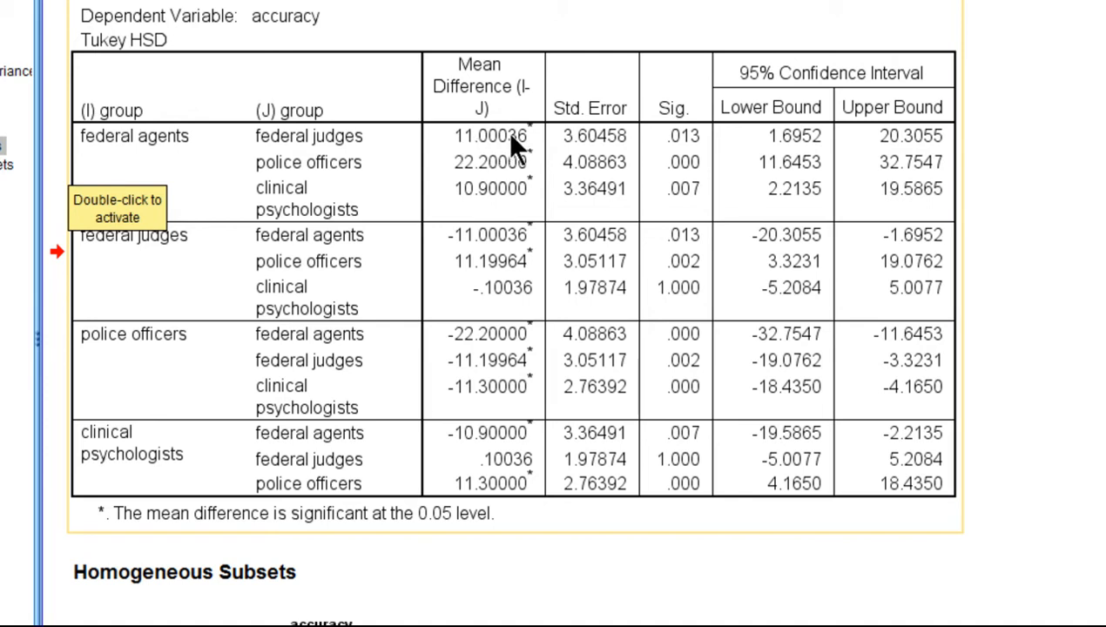
mouse_move(679, 163)
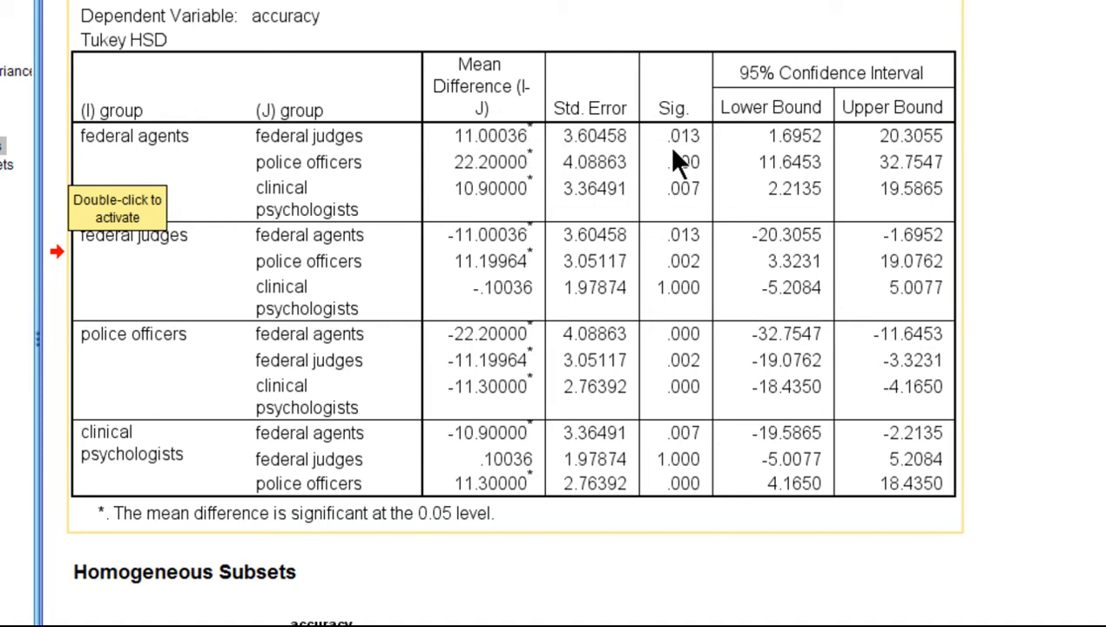
mouse_move(700, 165)
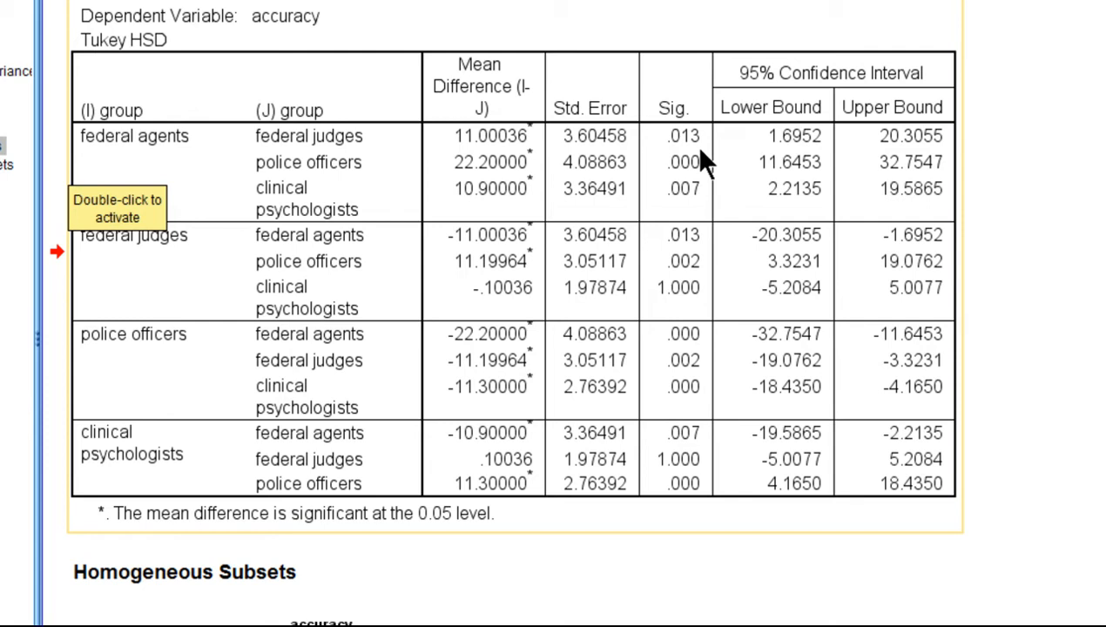
mouse_move(701, 139)
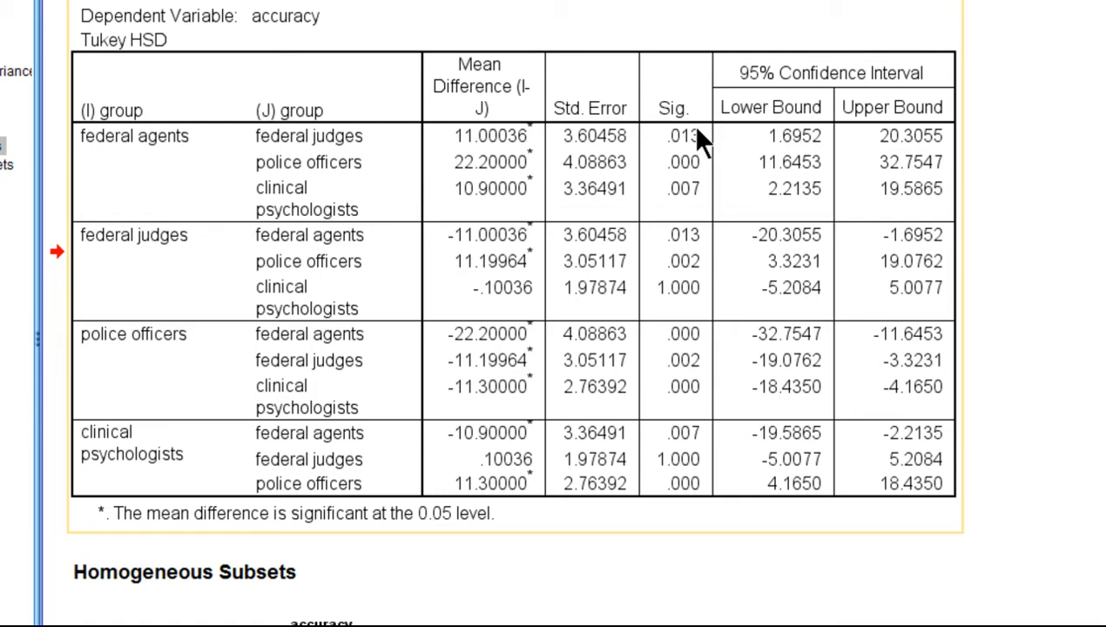
mouse_move(696, 139)
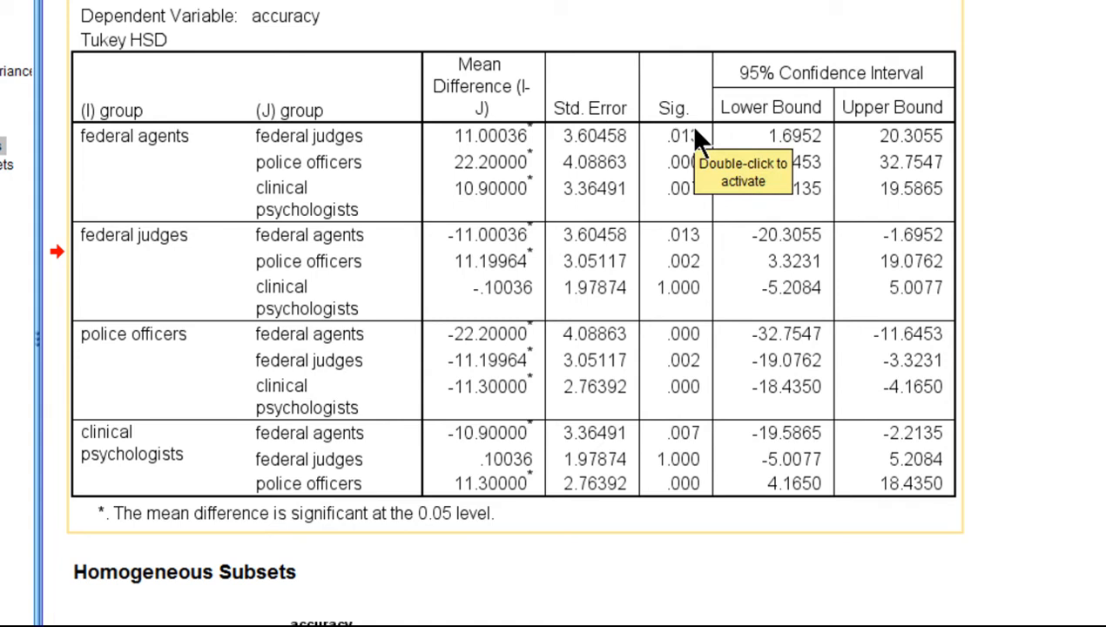
mouse_move(1058, 178)
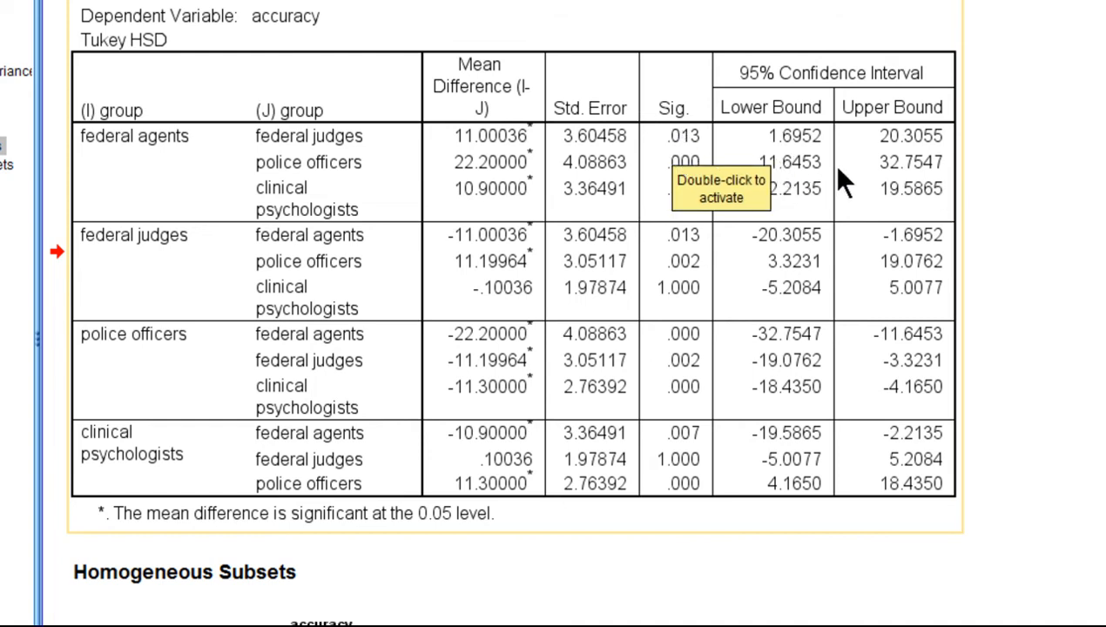
mouse_move(967, 235)
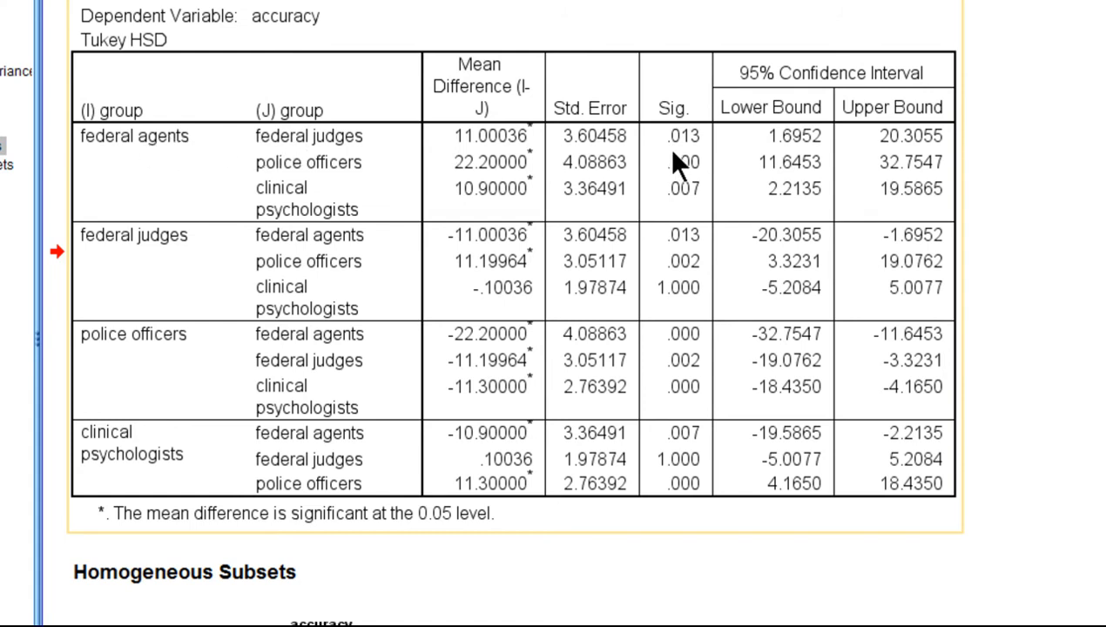
mouse_move(169, 152)
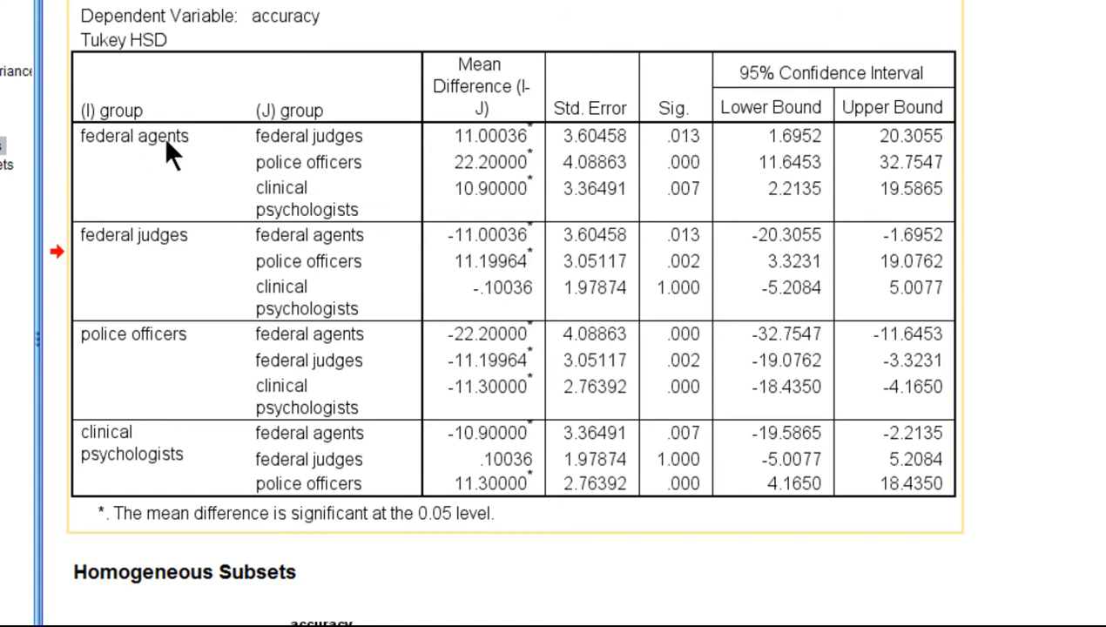
mouse_move(683, 175)
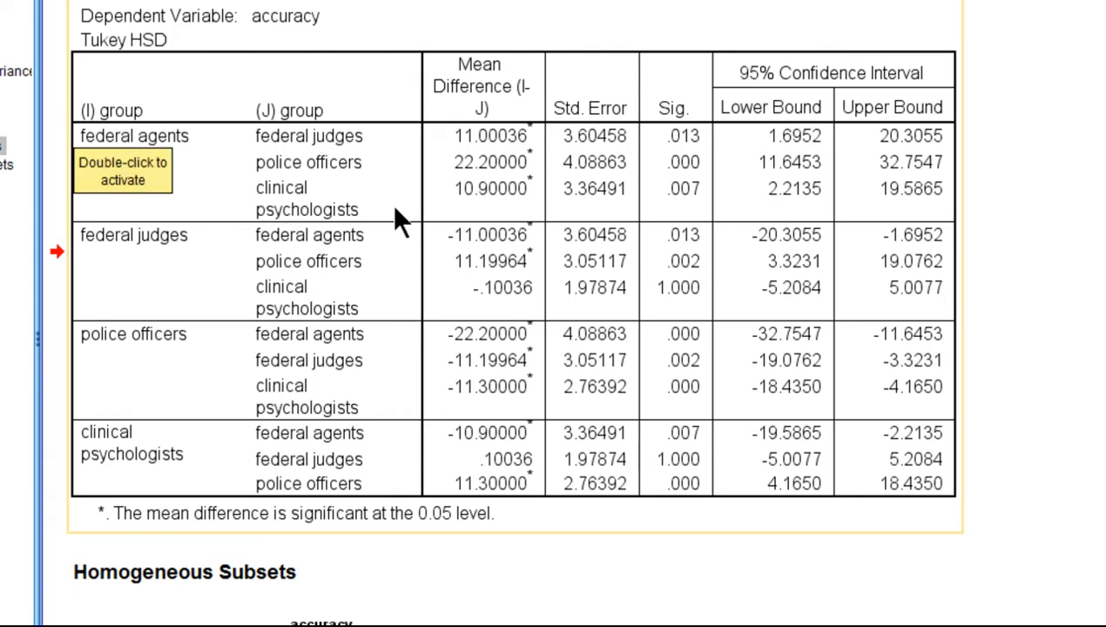
mouse_move(687, 200)
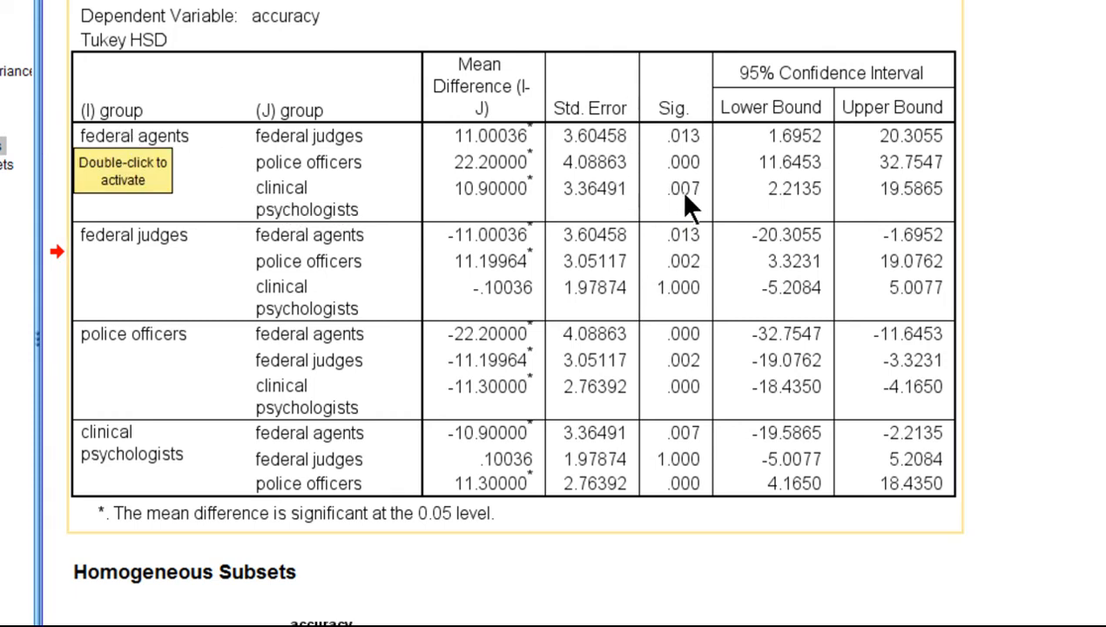
mouse_move(700, 204)
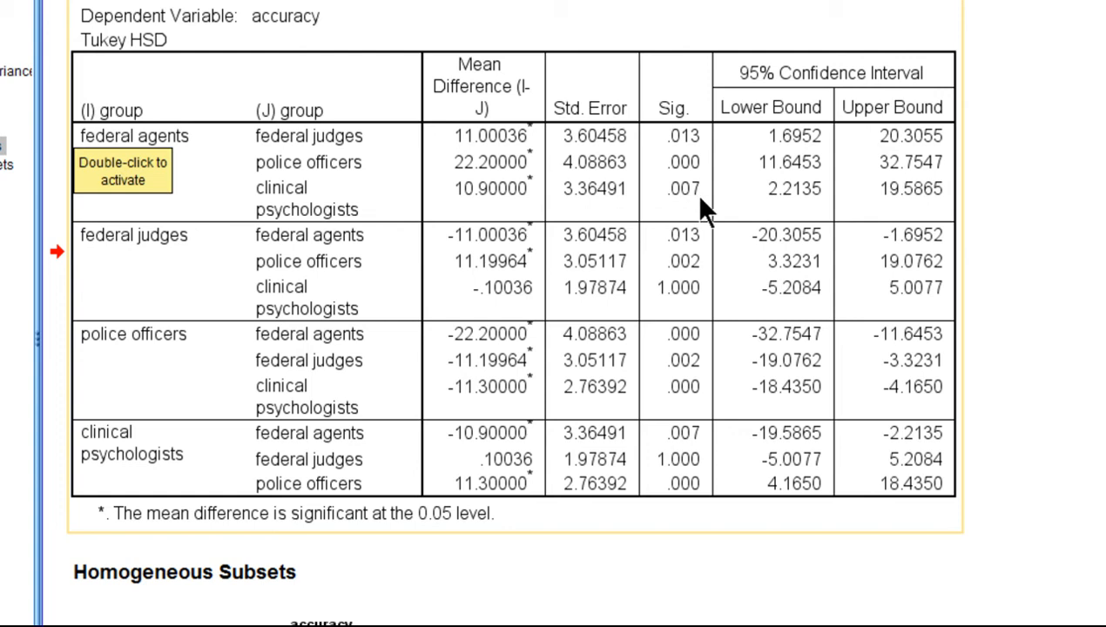
mouse_move(703, 191)
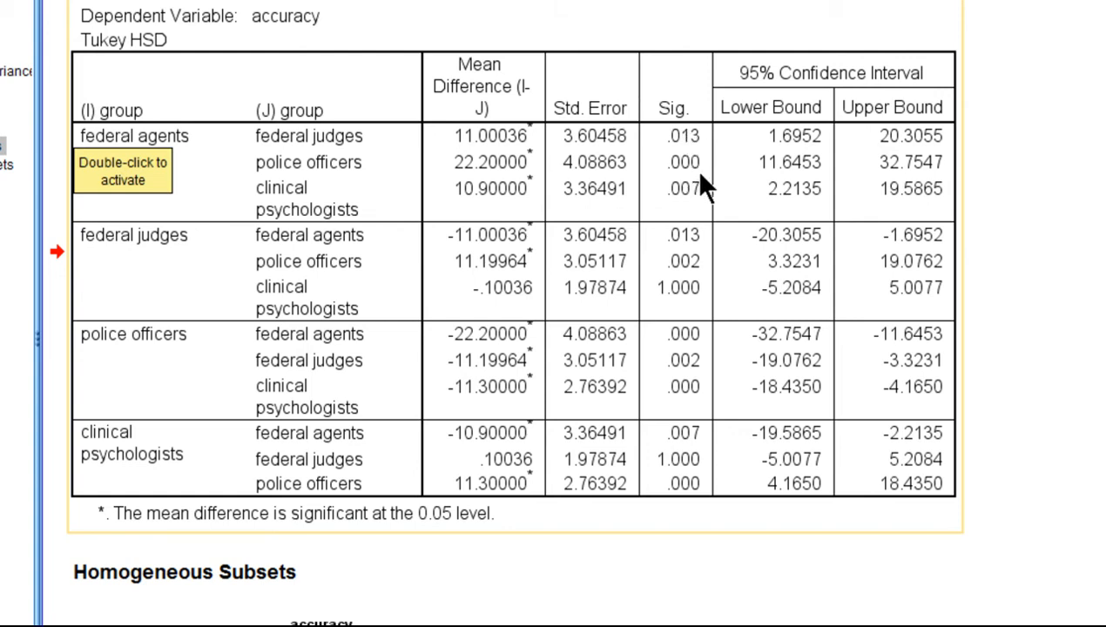
mouse_move(705, 191)
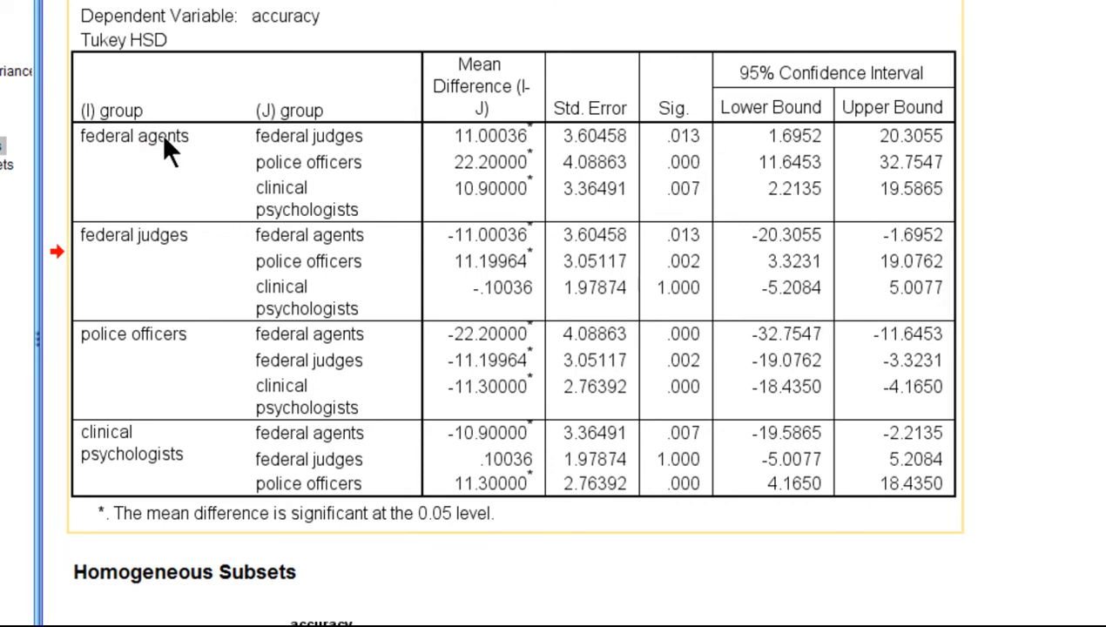
mouse_move(309, 209)
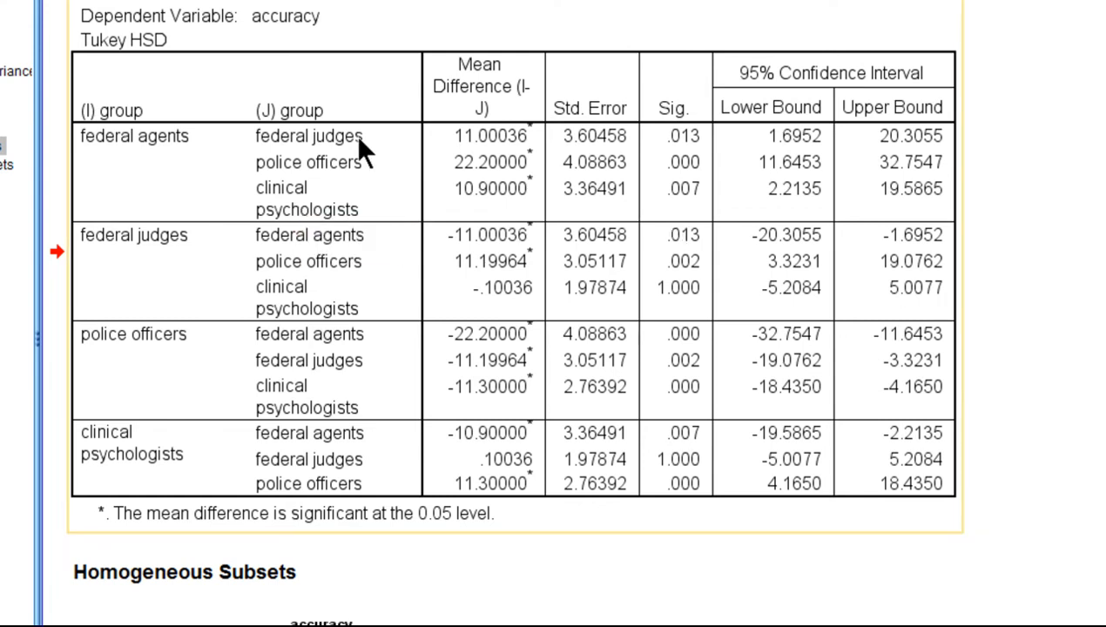
mouse_move(152, 65)
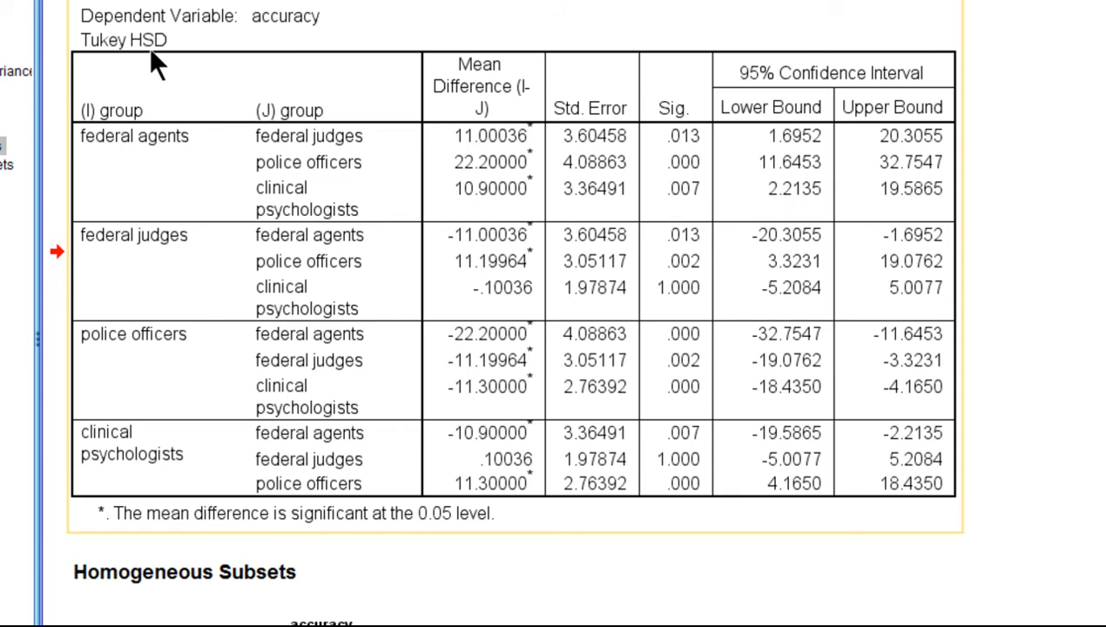
mouse_move(826, 393)
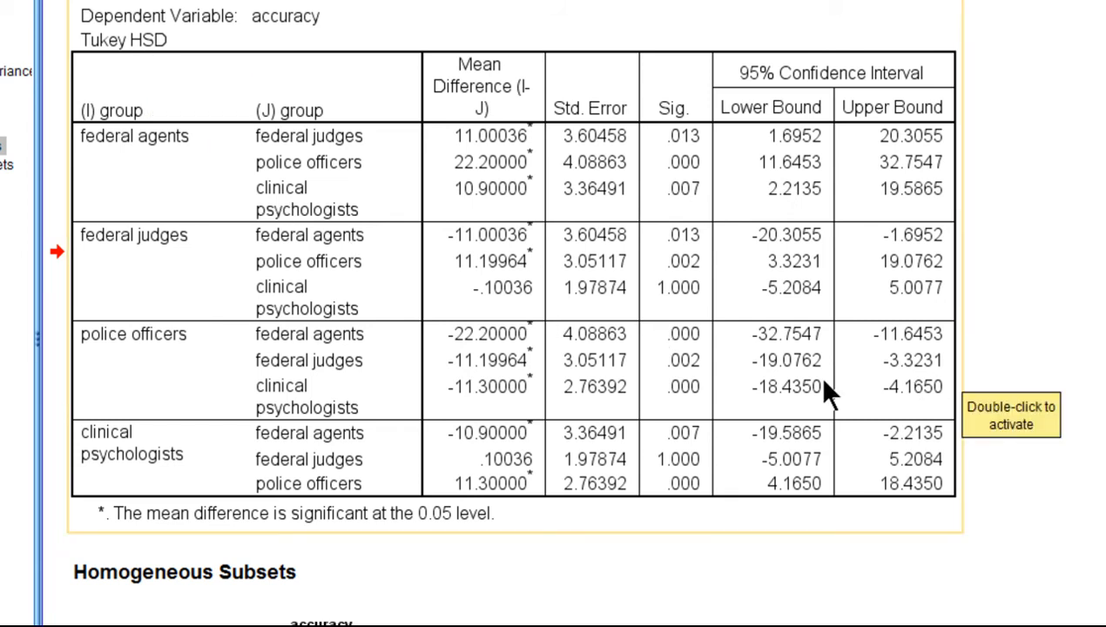
mouse_move(235, 279)
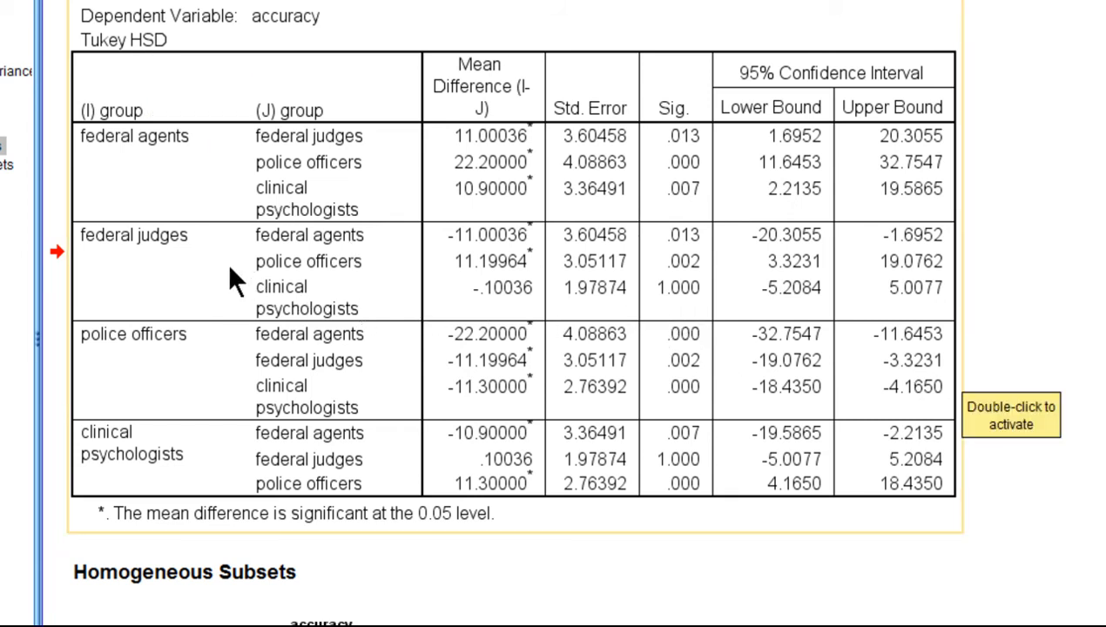
mouse_move(287, 318)
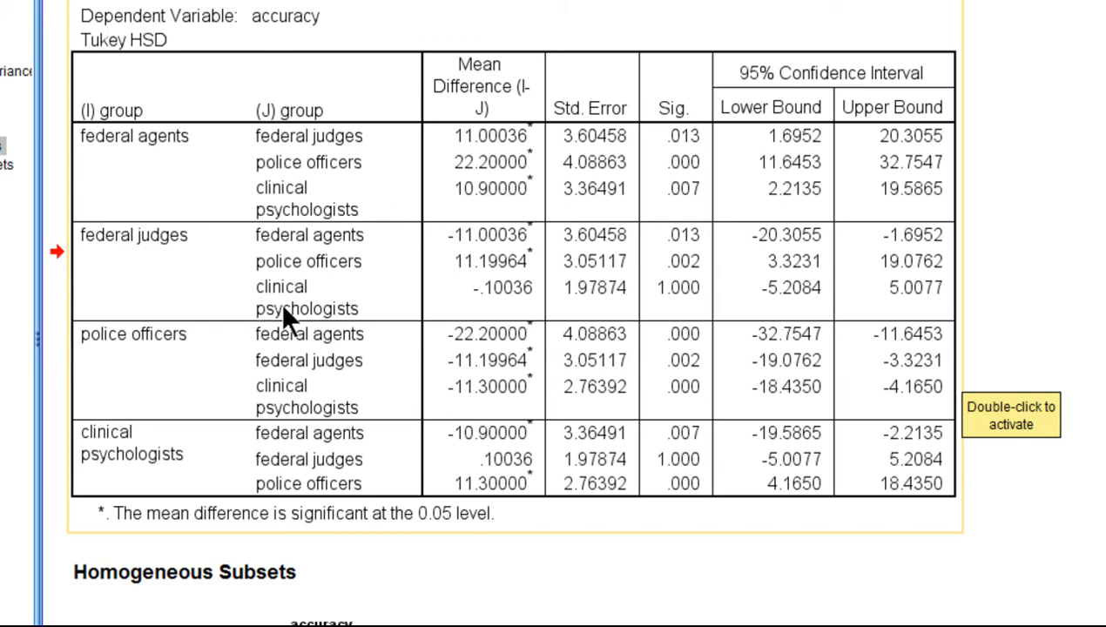
mouse_move(470, 318)
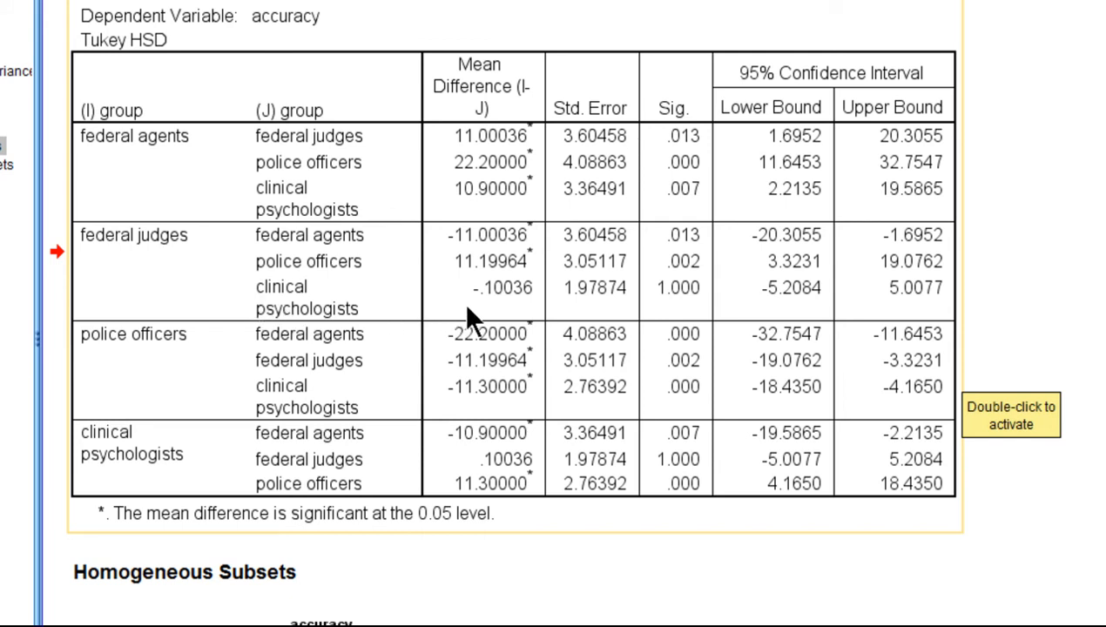
mouse_move(486, 315)
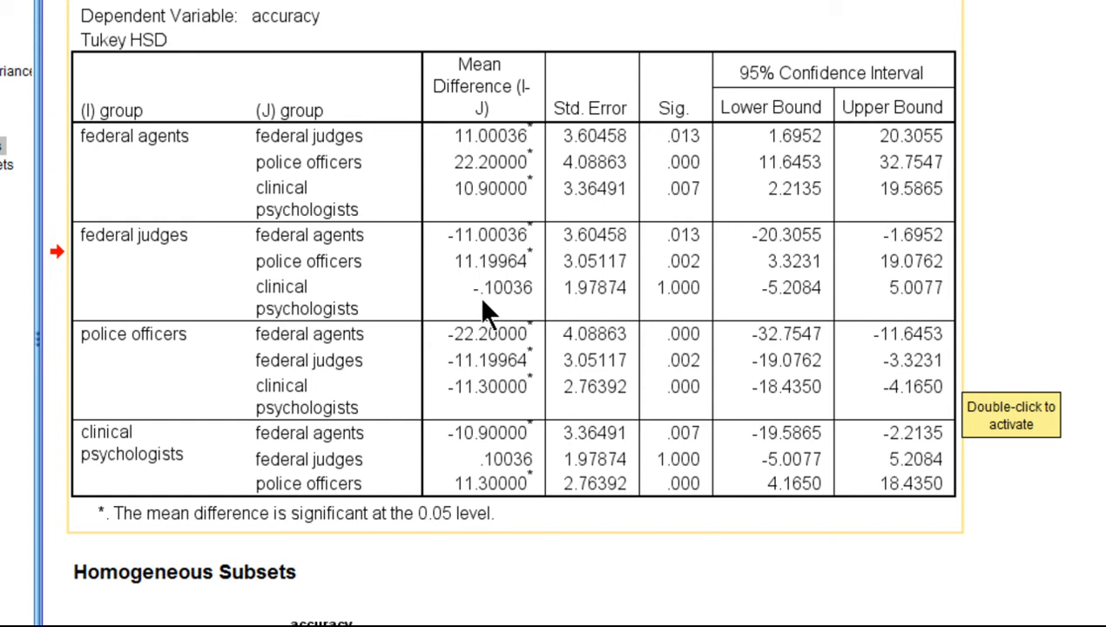
mouse_move(675, 301)
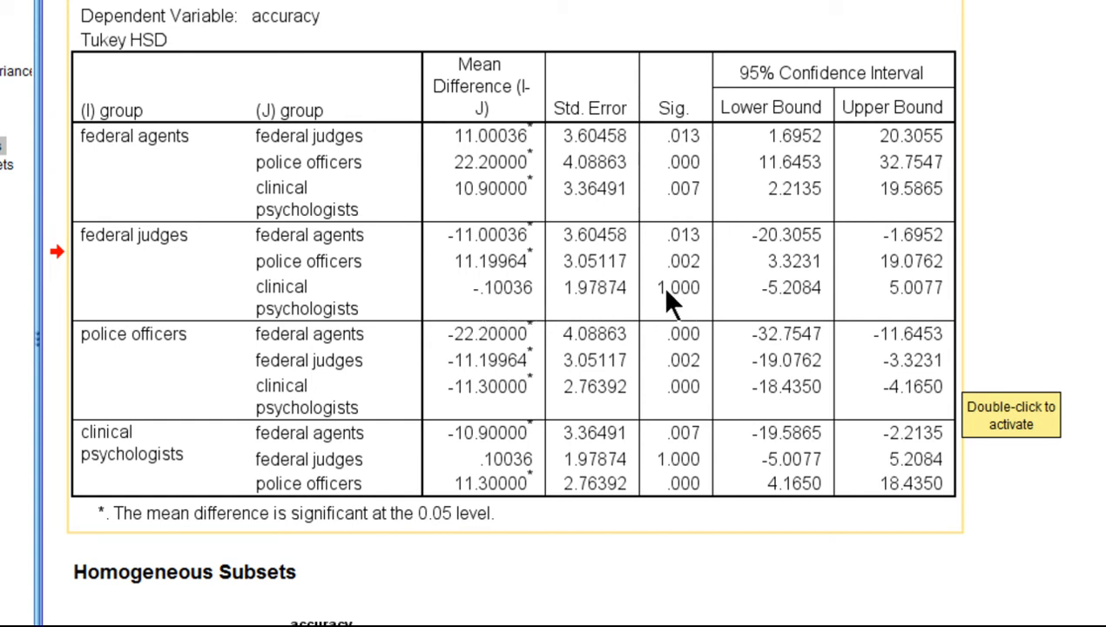
mouse_move(714, 300)
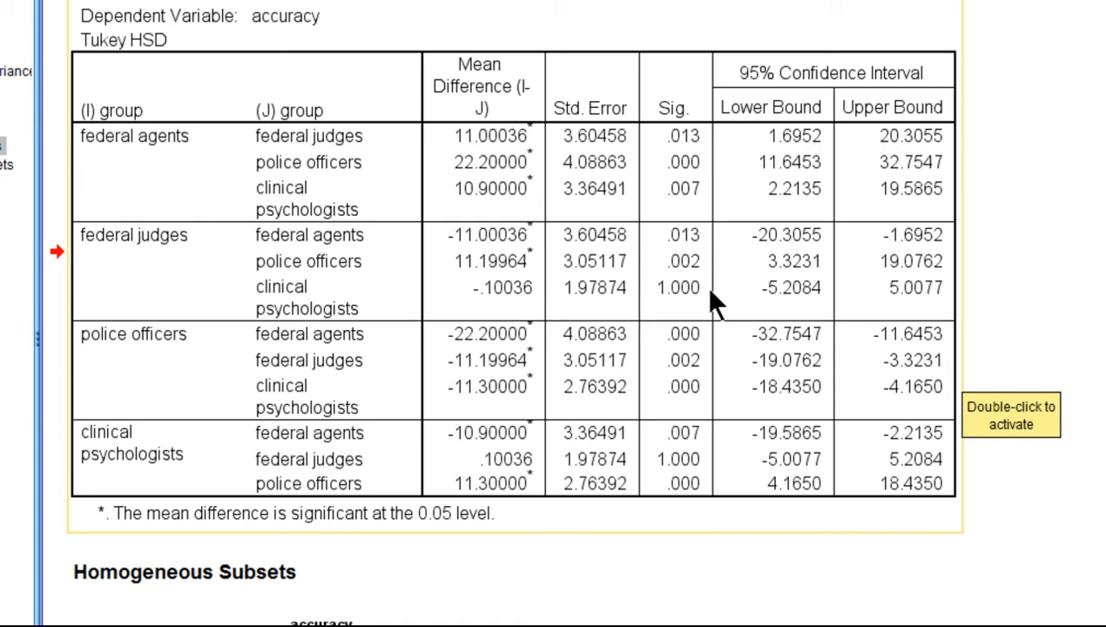
mouse_move(684, 301)
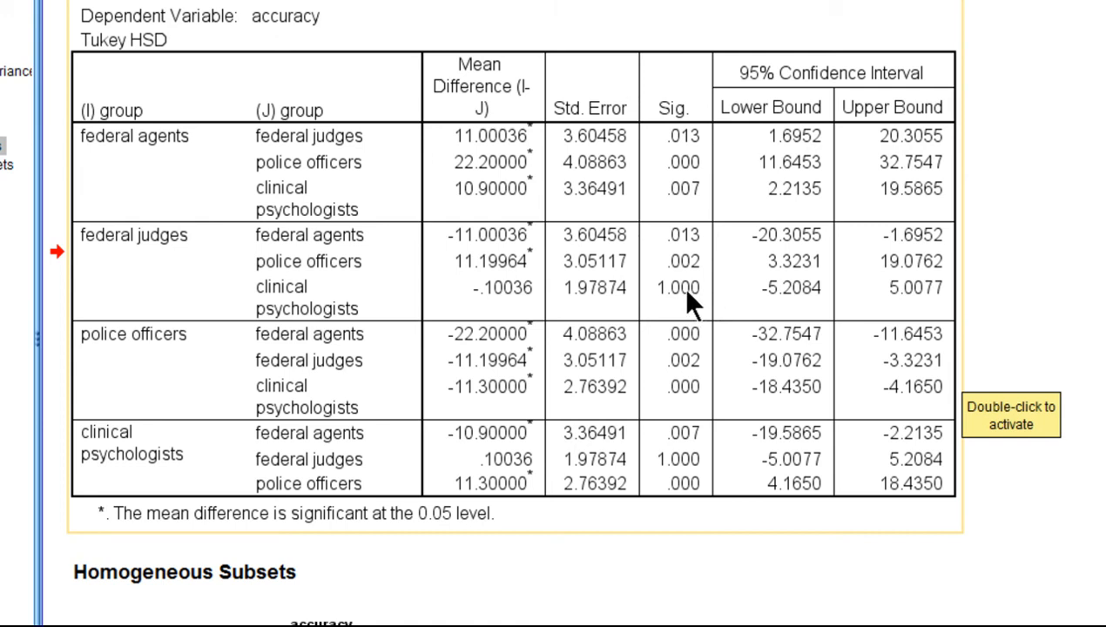
mouse_move(701, 496)
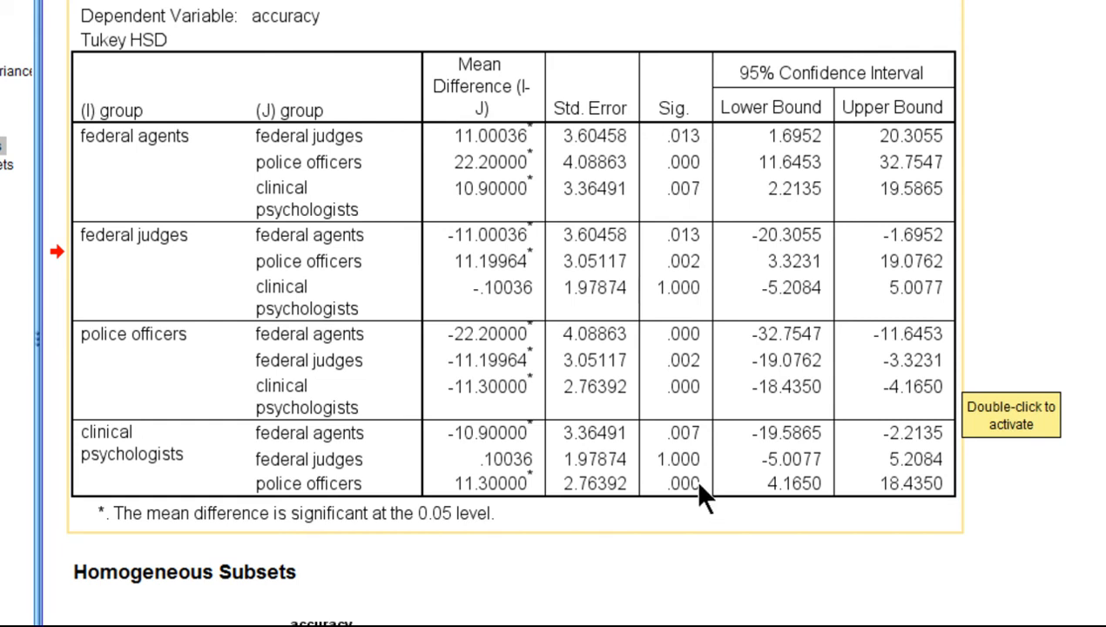
mouse_move(684, 407)
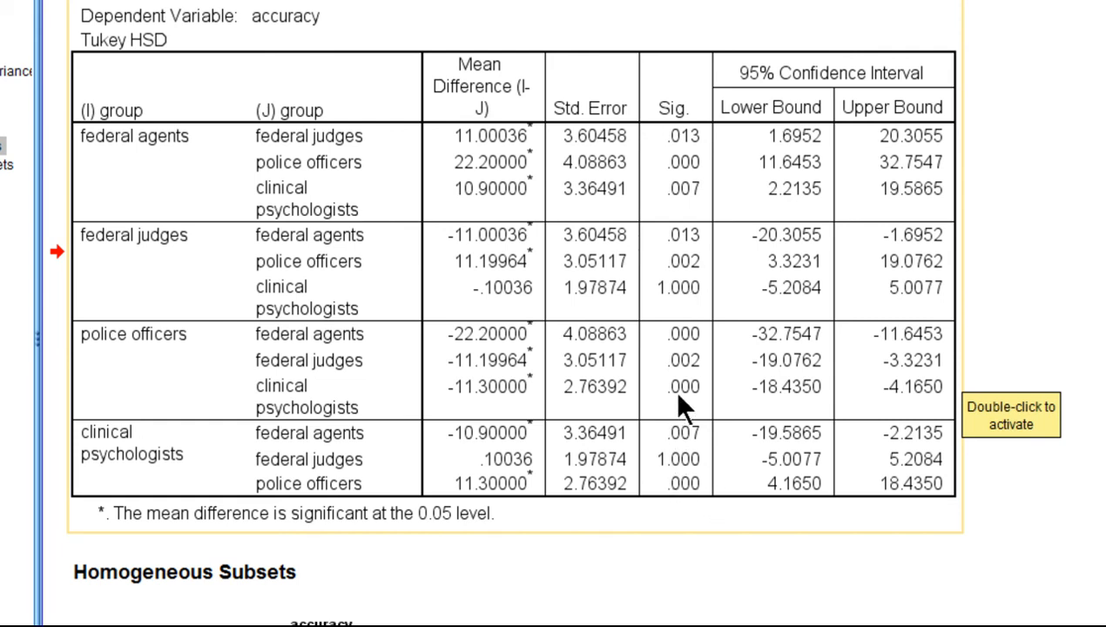
mouse_move(709, 187)
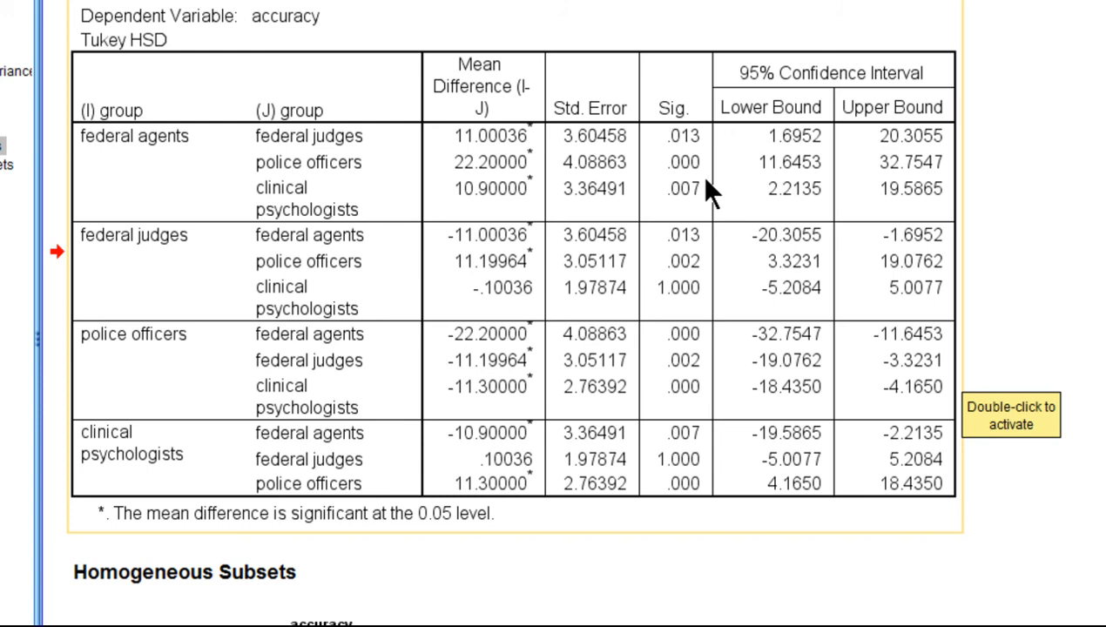
mouse_move(340, 300)
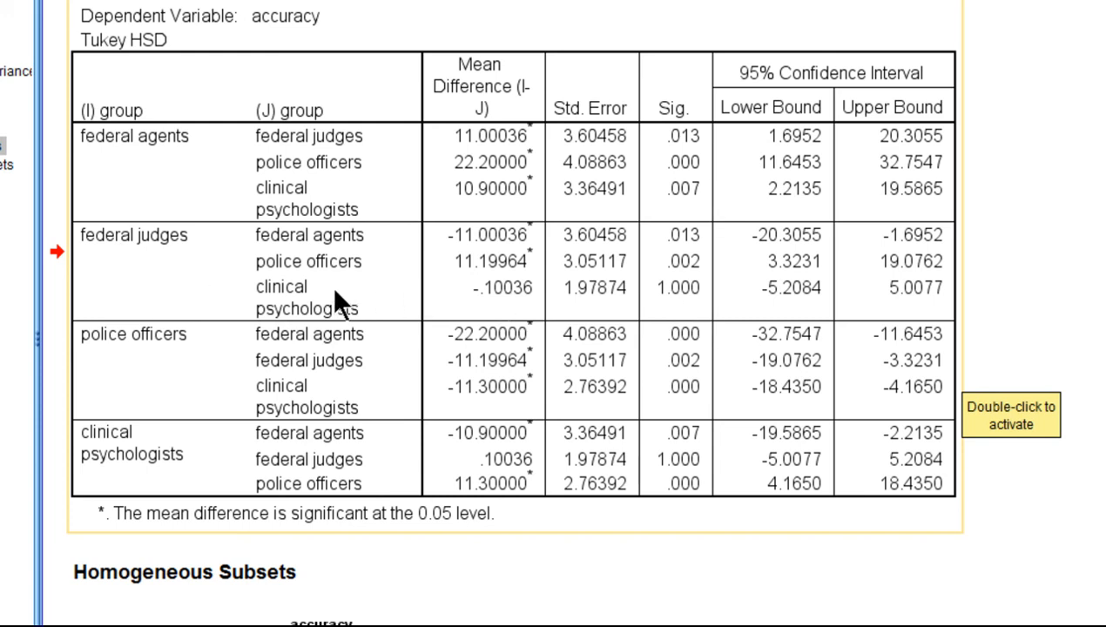
mouse_move(293, 327)
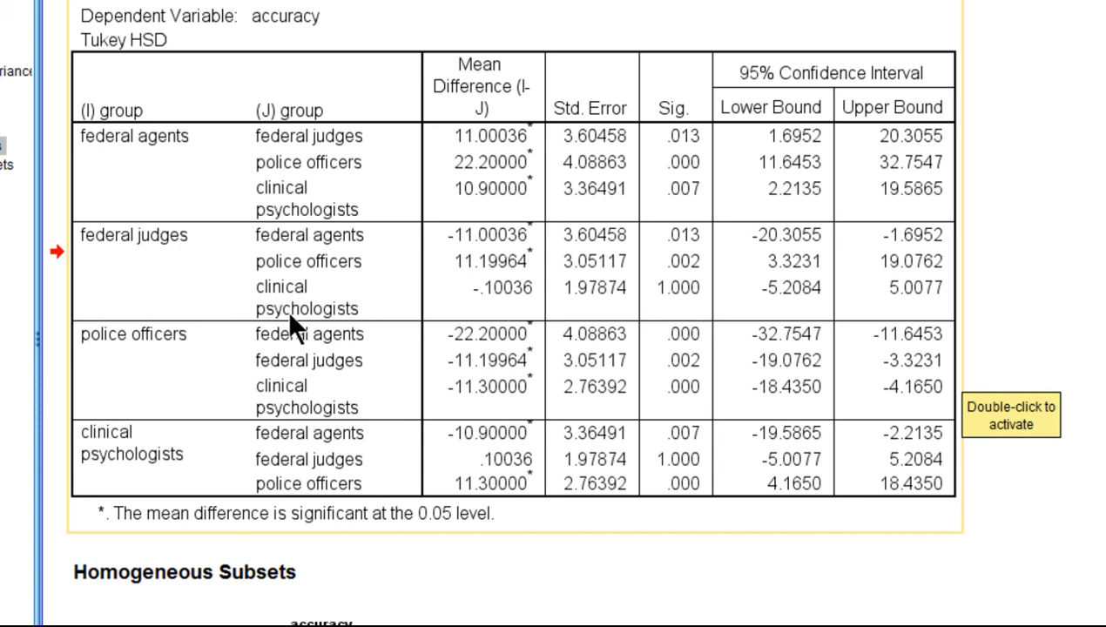
mouse_move(213, 466)
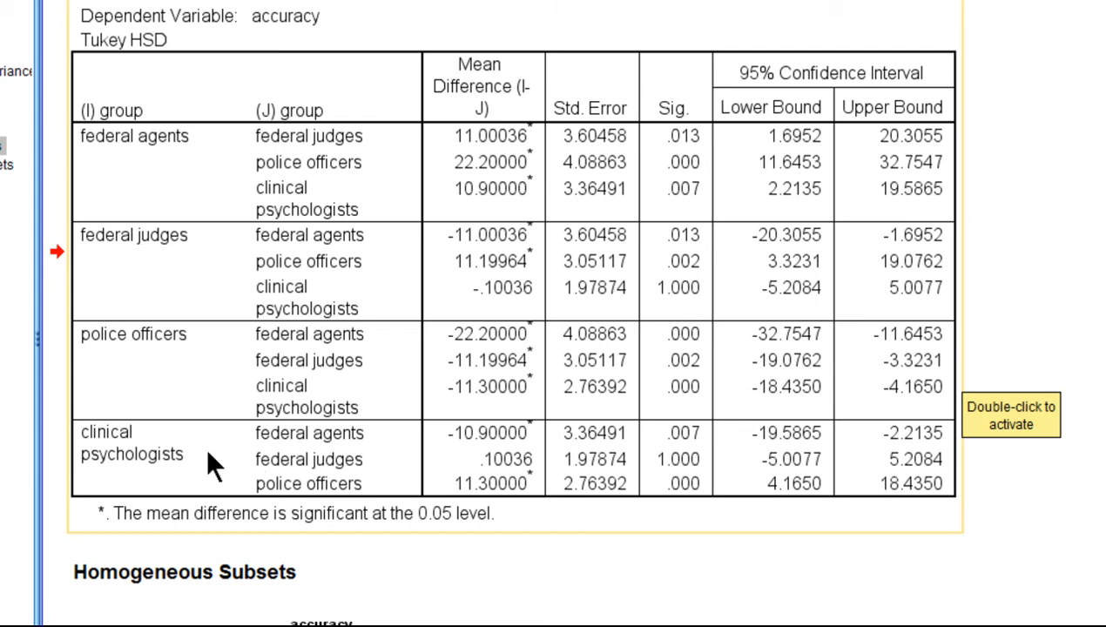
mouse_move(657, 470)
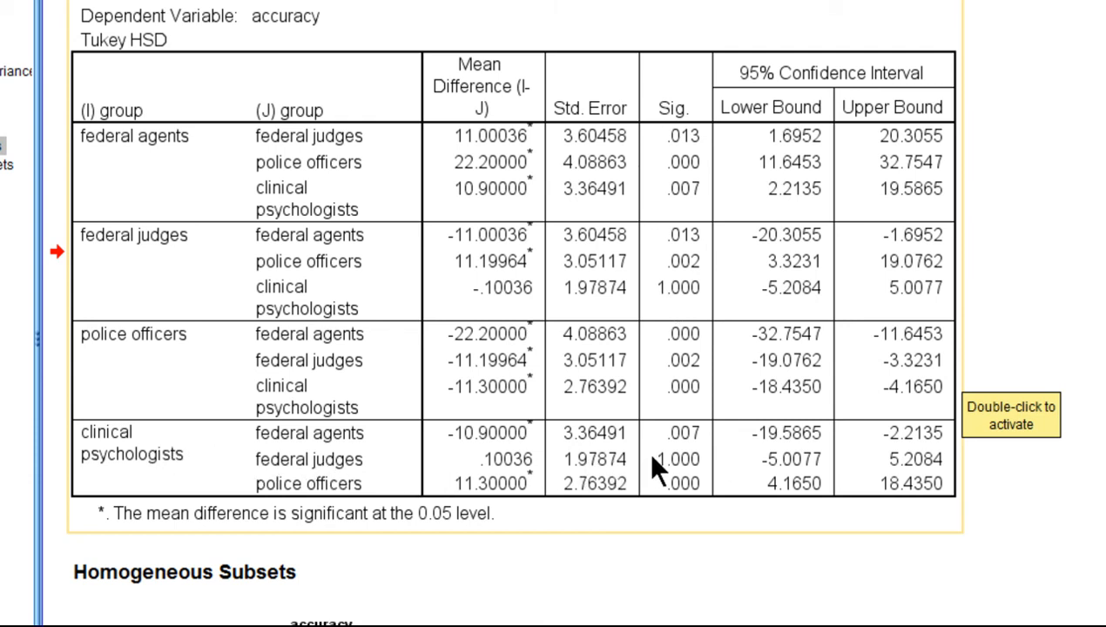